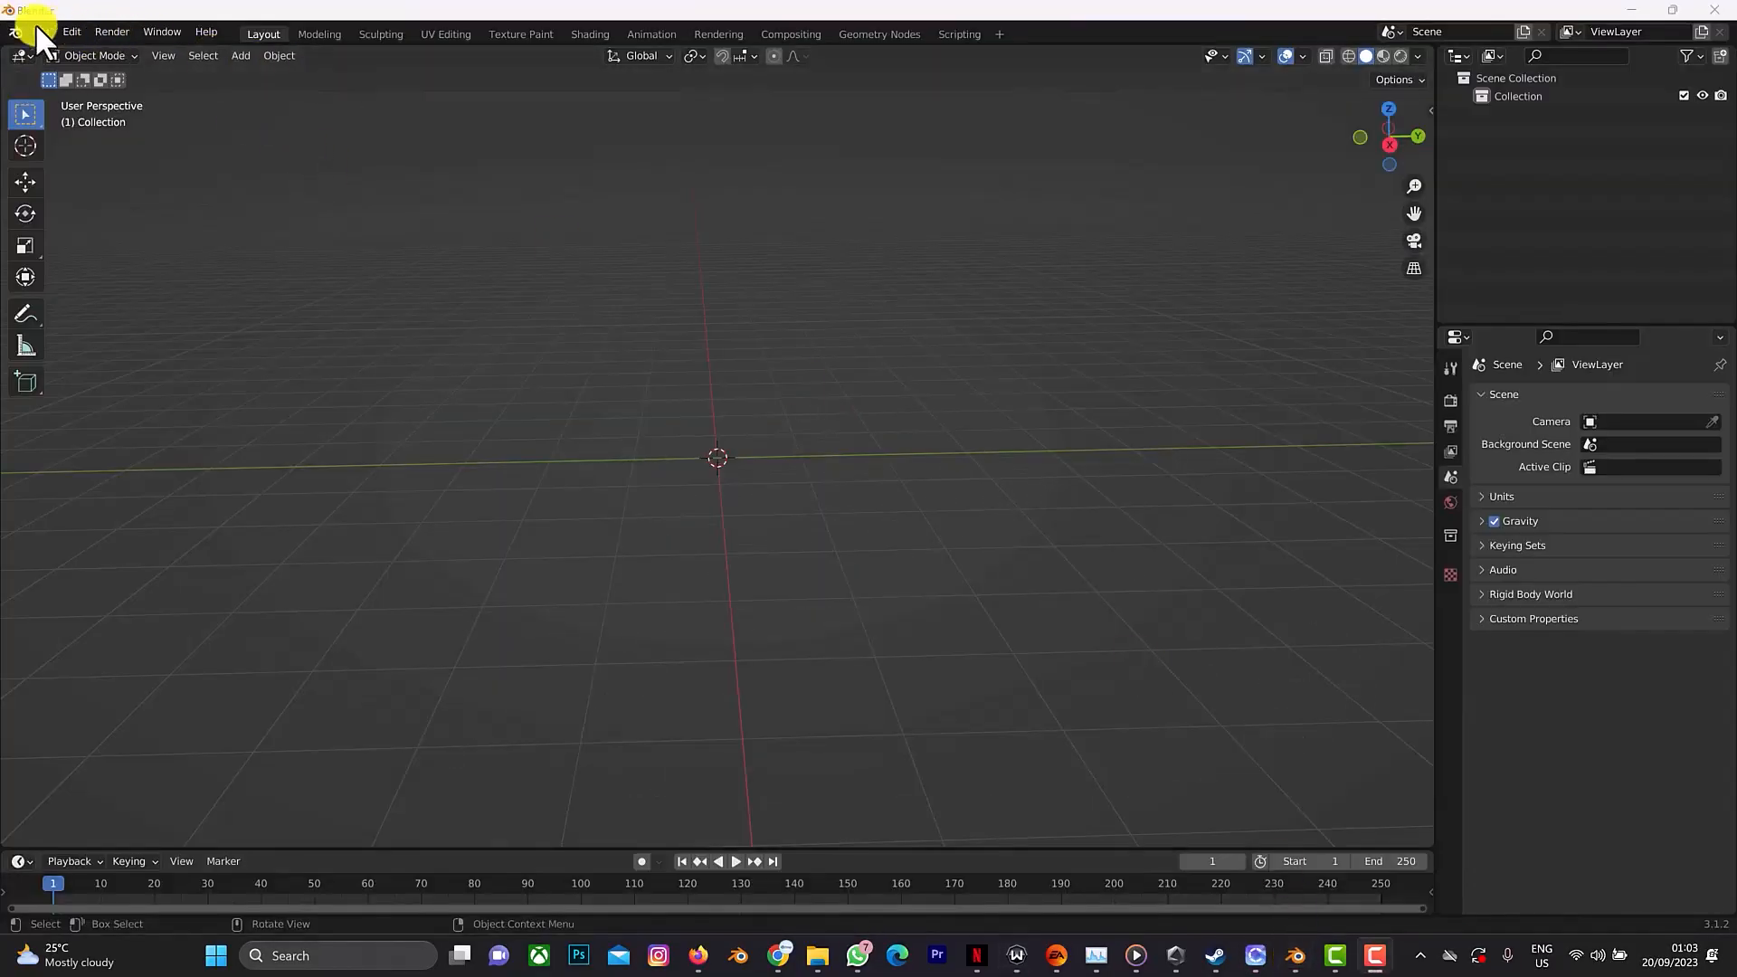
Start a Wavefront OBJ import and browse to the drive holding the jacket model.
{"action": "left_click", "coordinate": [38, 31]}
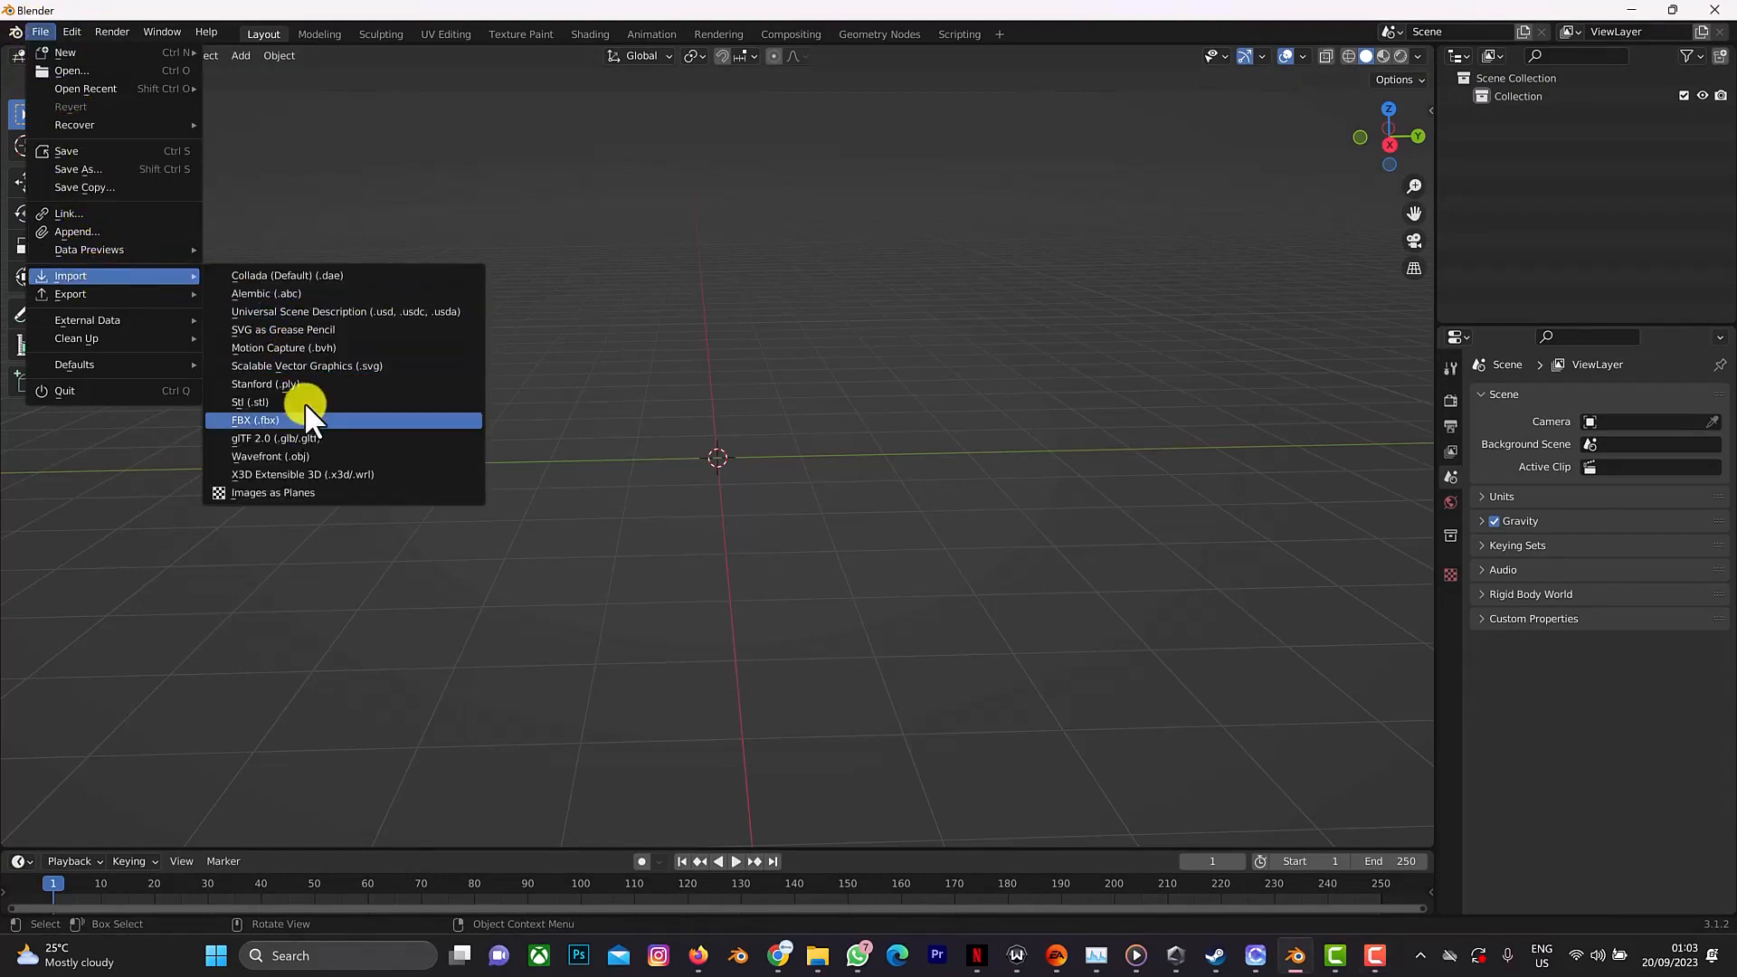
{"action": "mouse_move", "coordinate": [303, 456]}
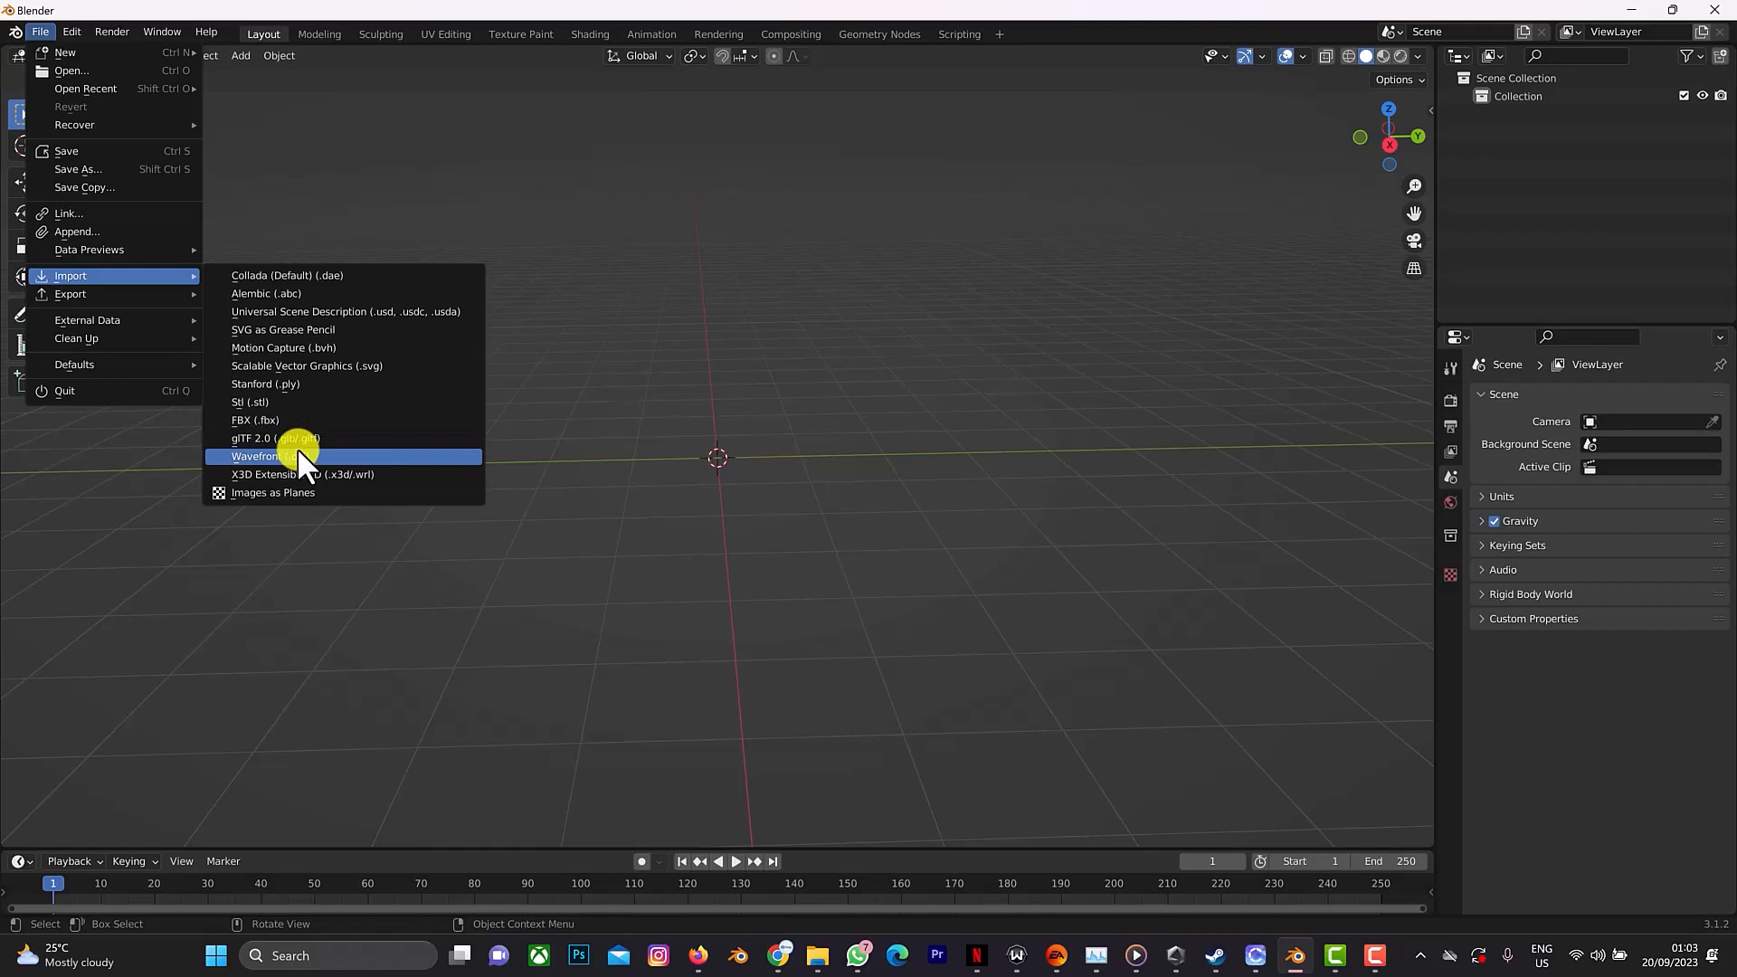
{"action": "left_click", "coordinate": [288, 456]}
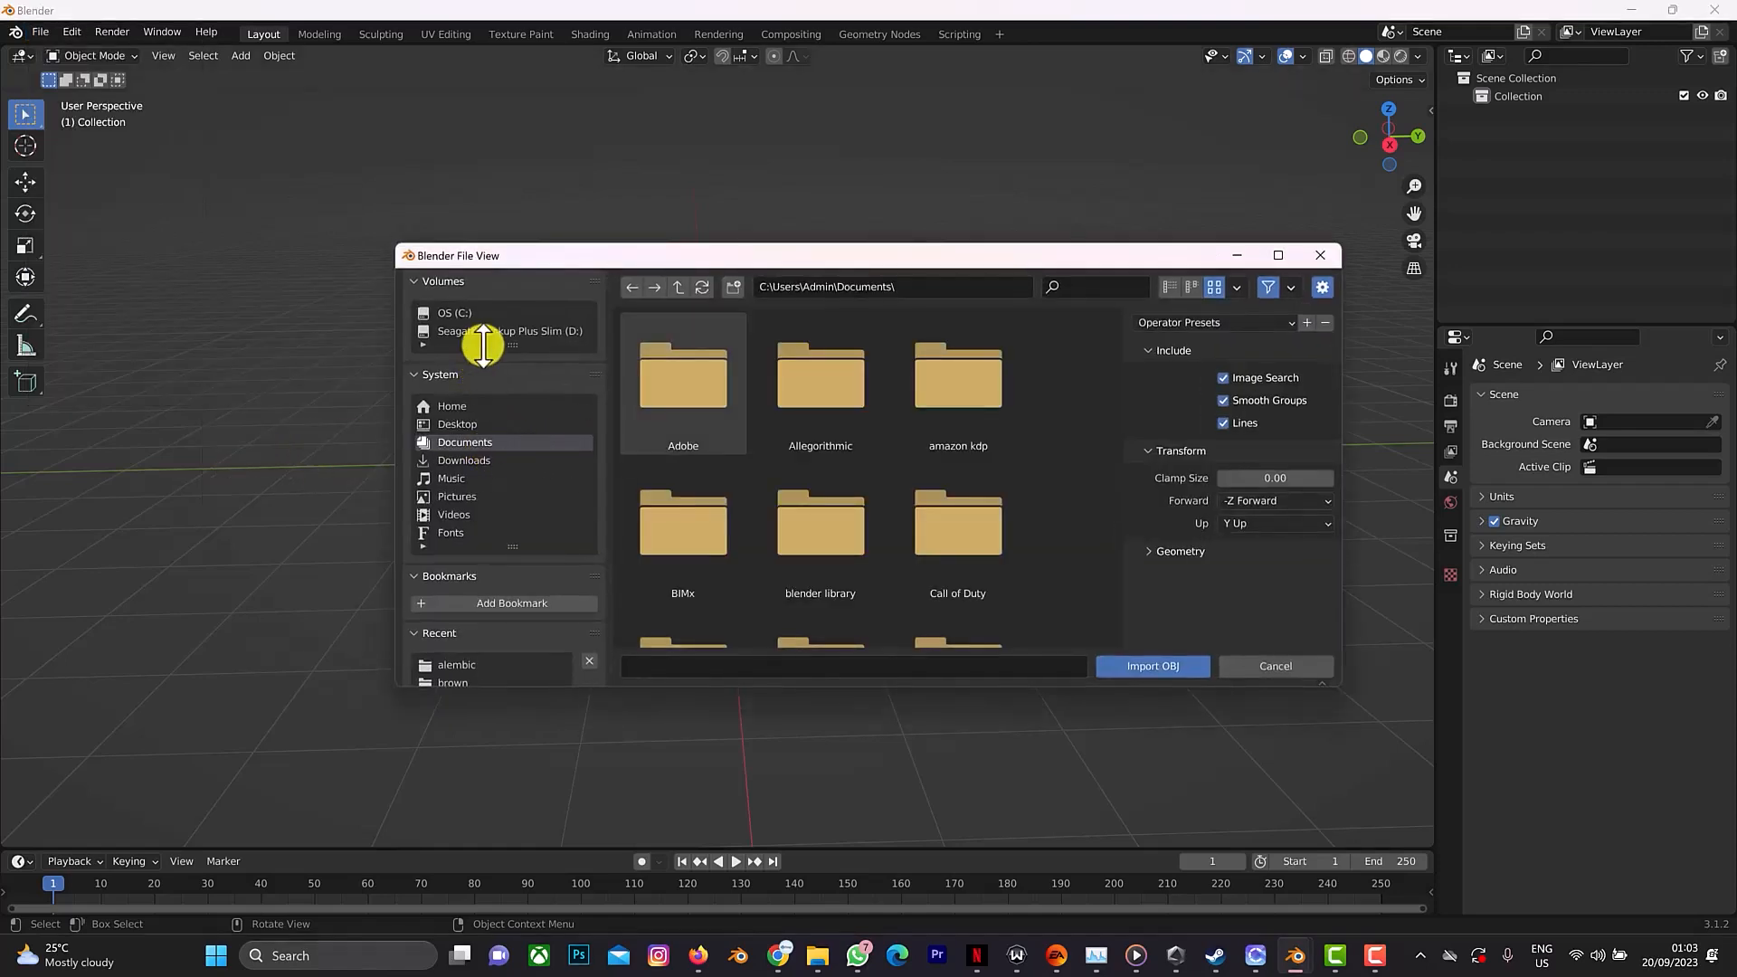
{"action": "left_click", "coordinate": [508, 331]}
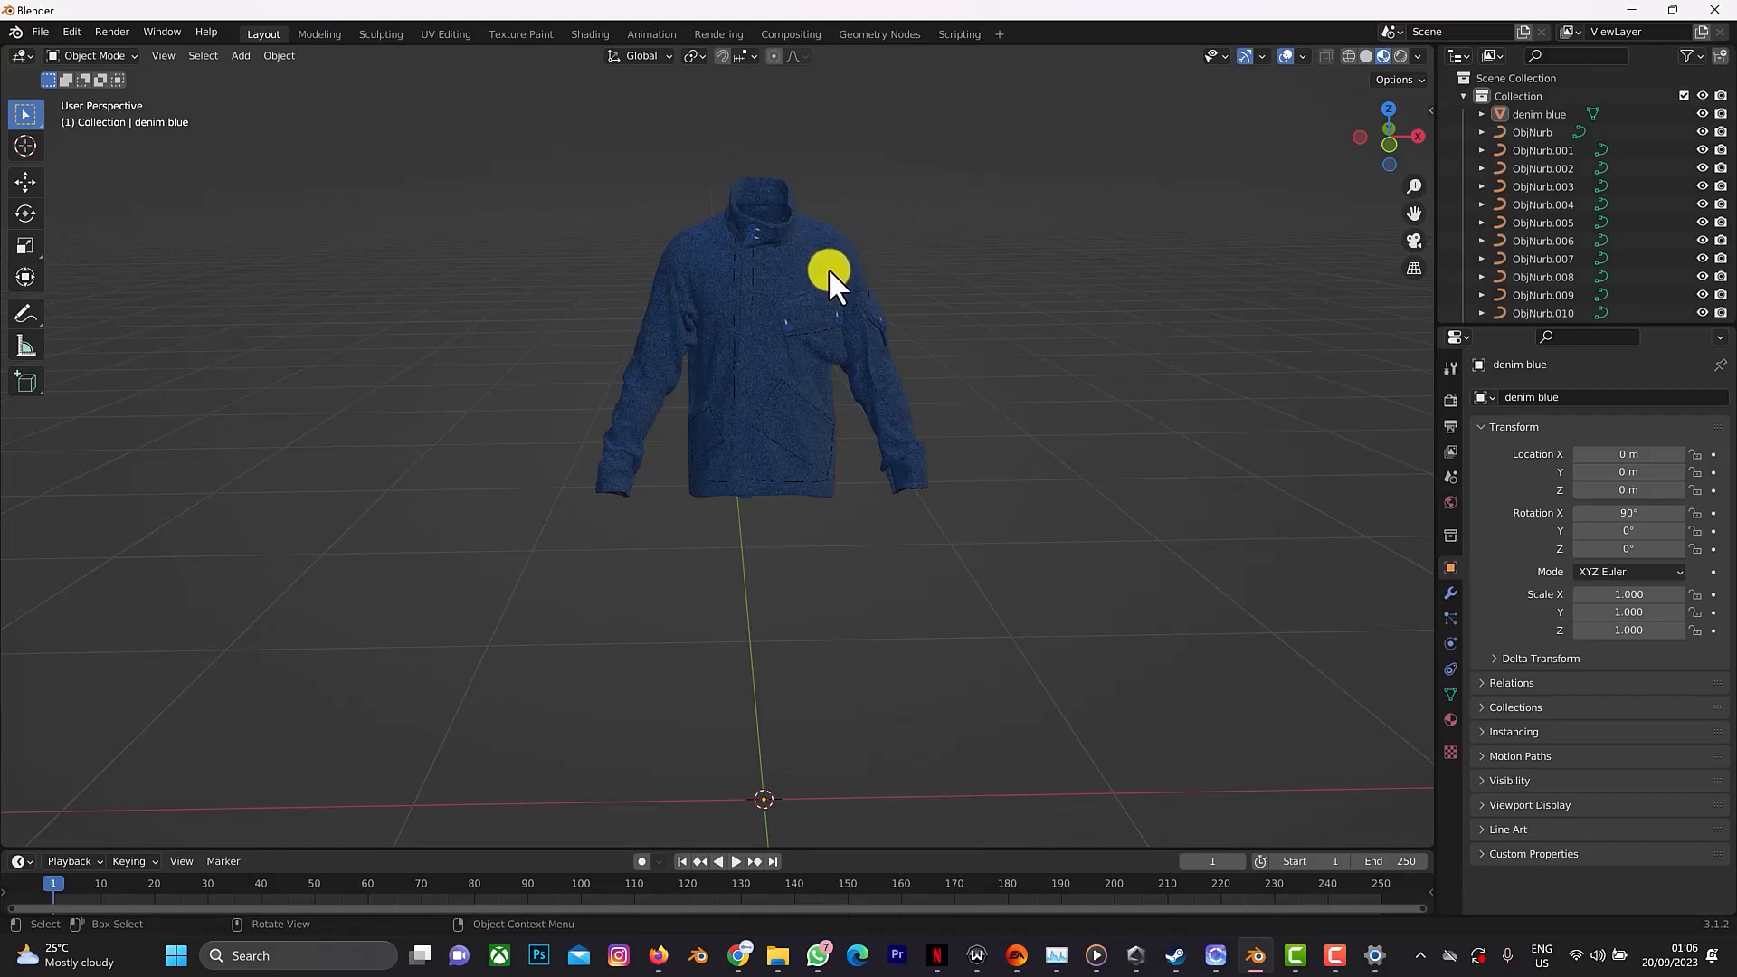
{"action": "mouse_move", "coordinate": [1025, 440]}
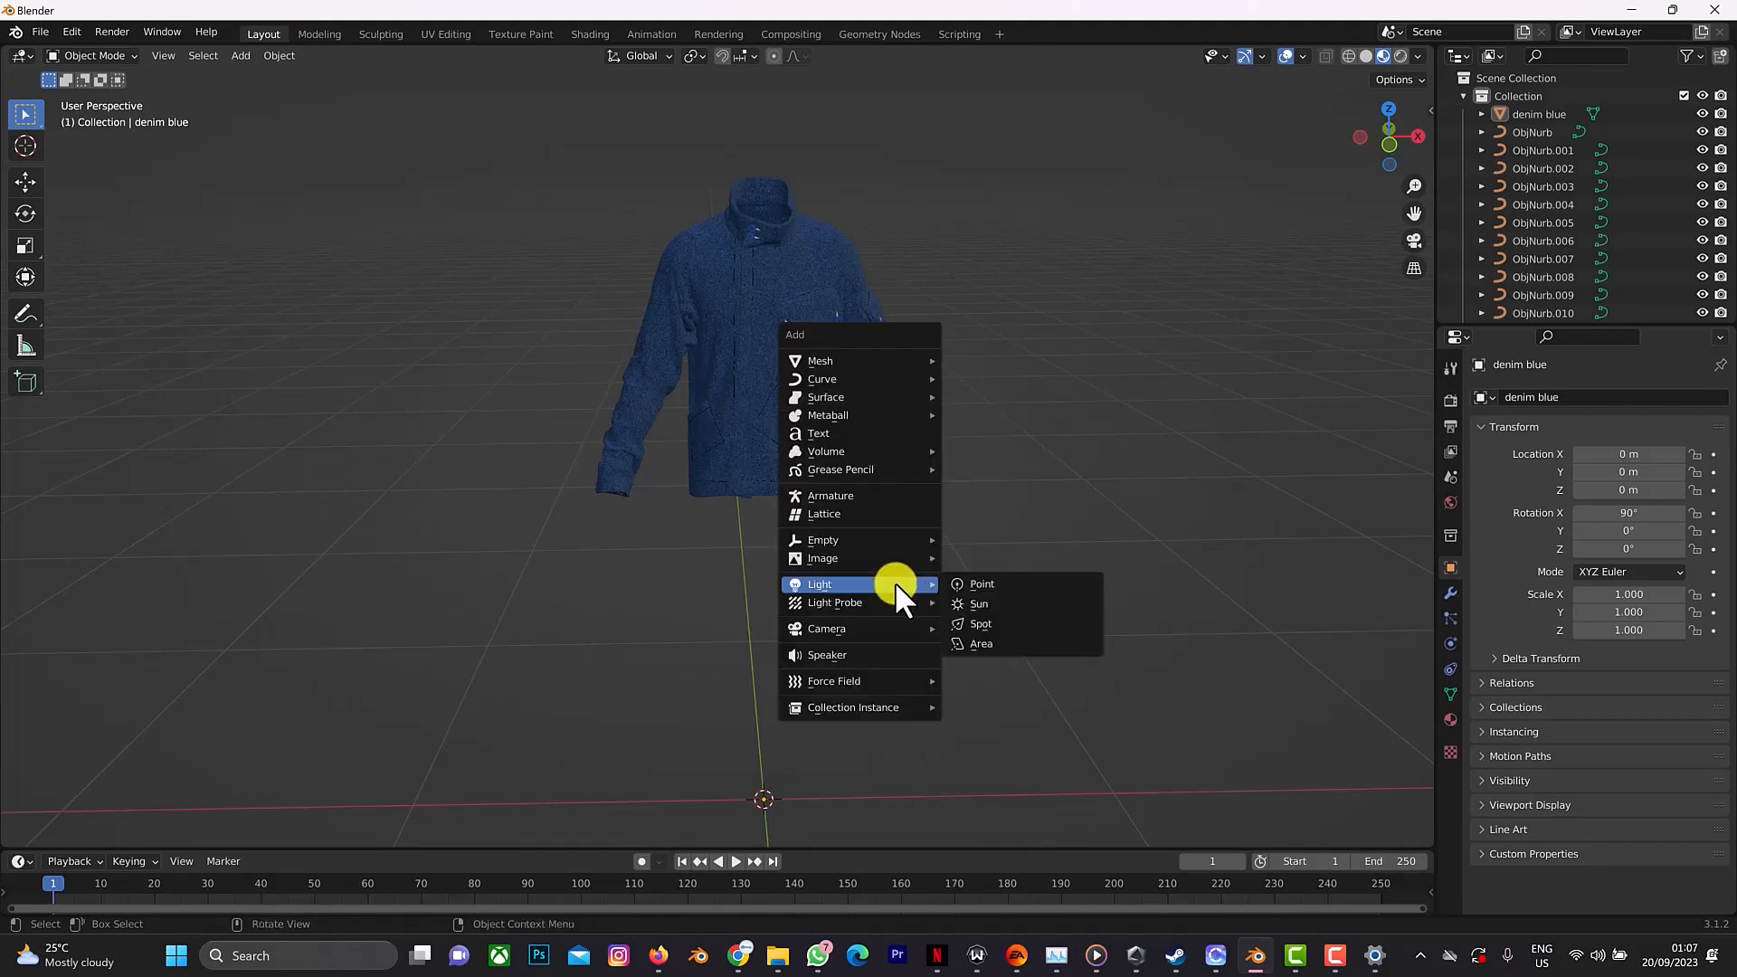
{"action": "mouse_move", "coordinate": [824, 540]}
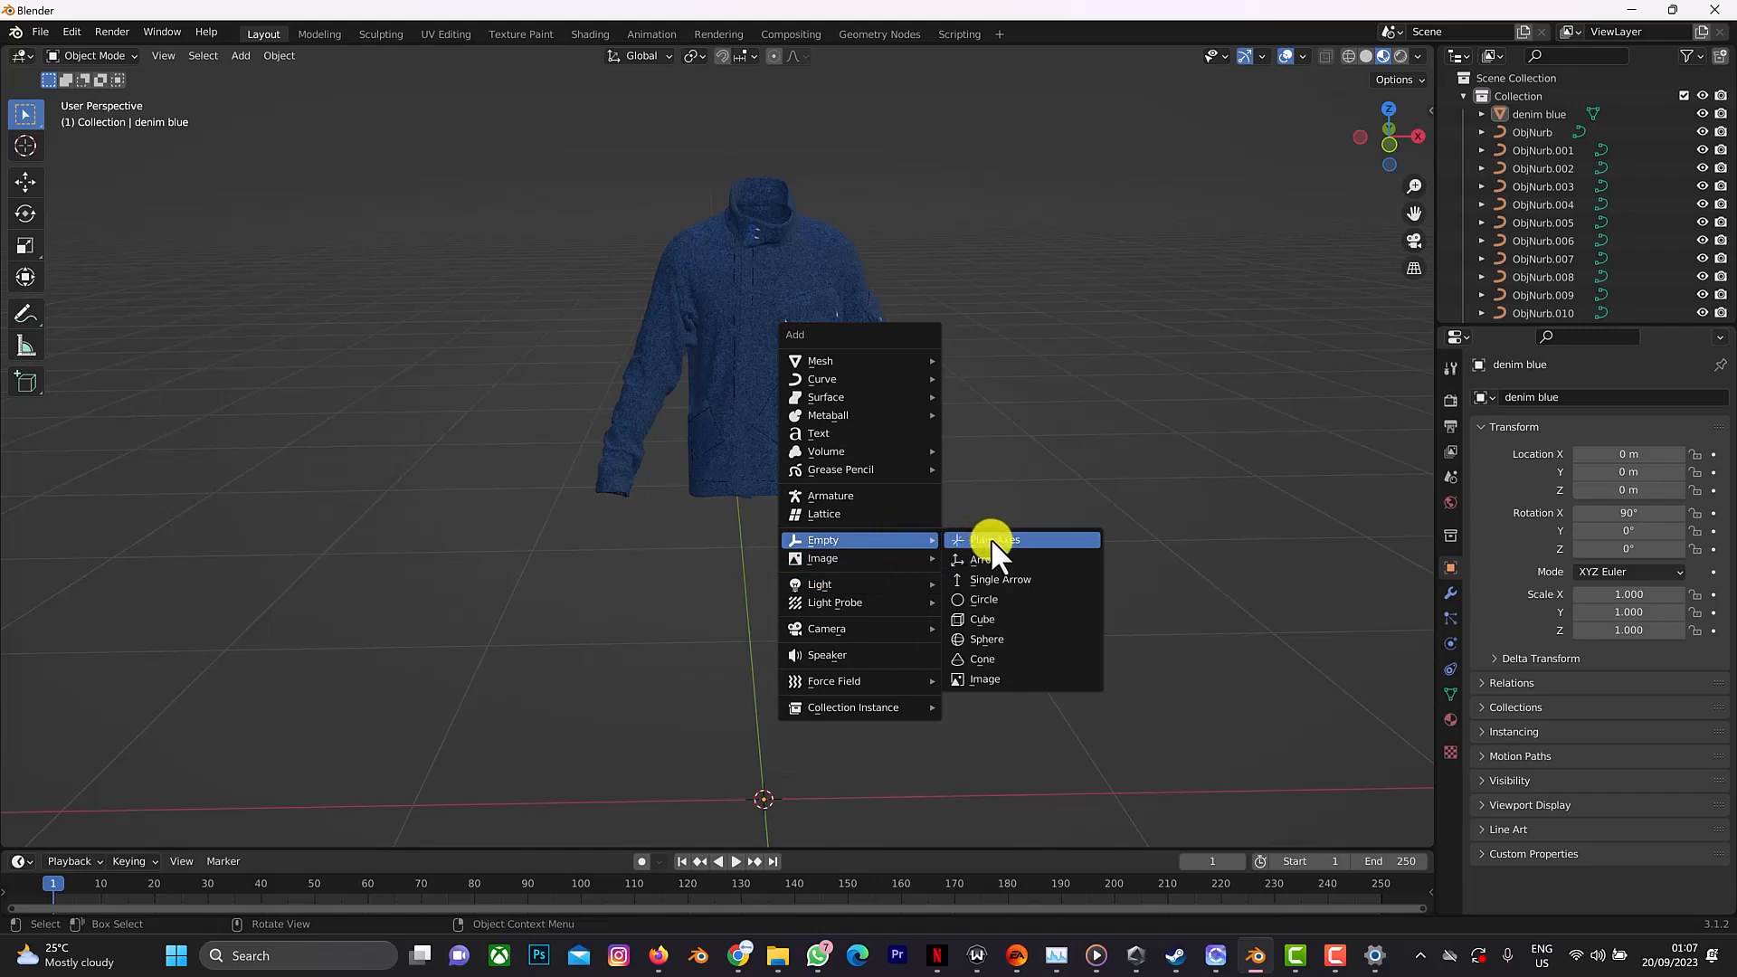
Add a plain-axes empty, raise it on Z and scale it to about 0.54.
{"action": "left_click", "coordinate": [992, 539]}
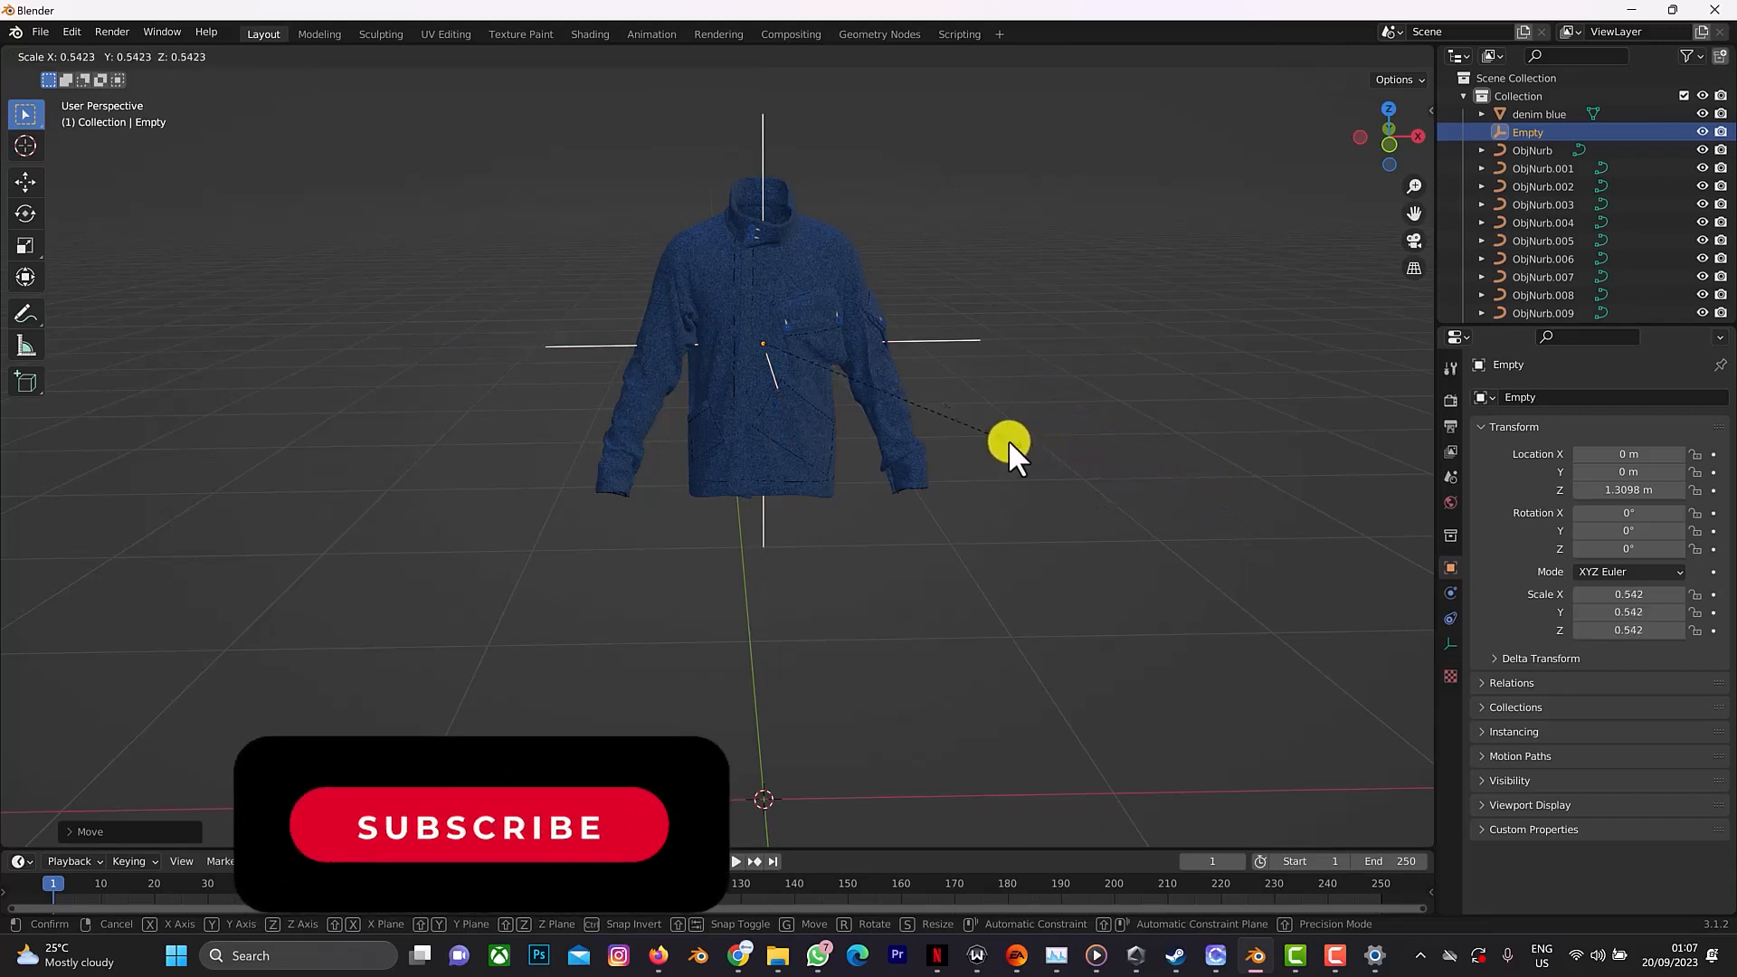
{"action": "left_click", "coordinate": [1539, 114]}
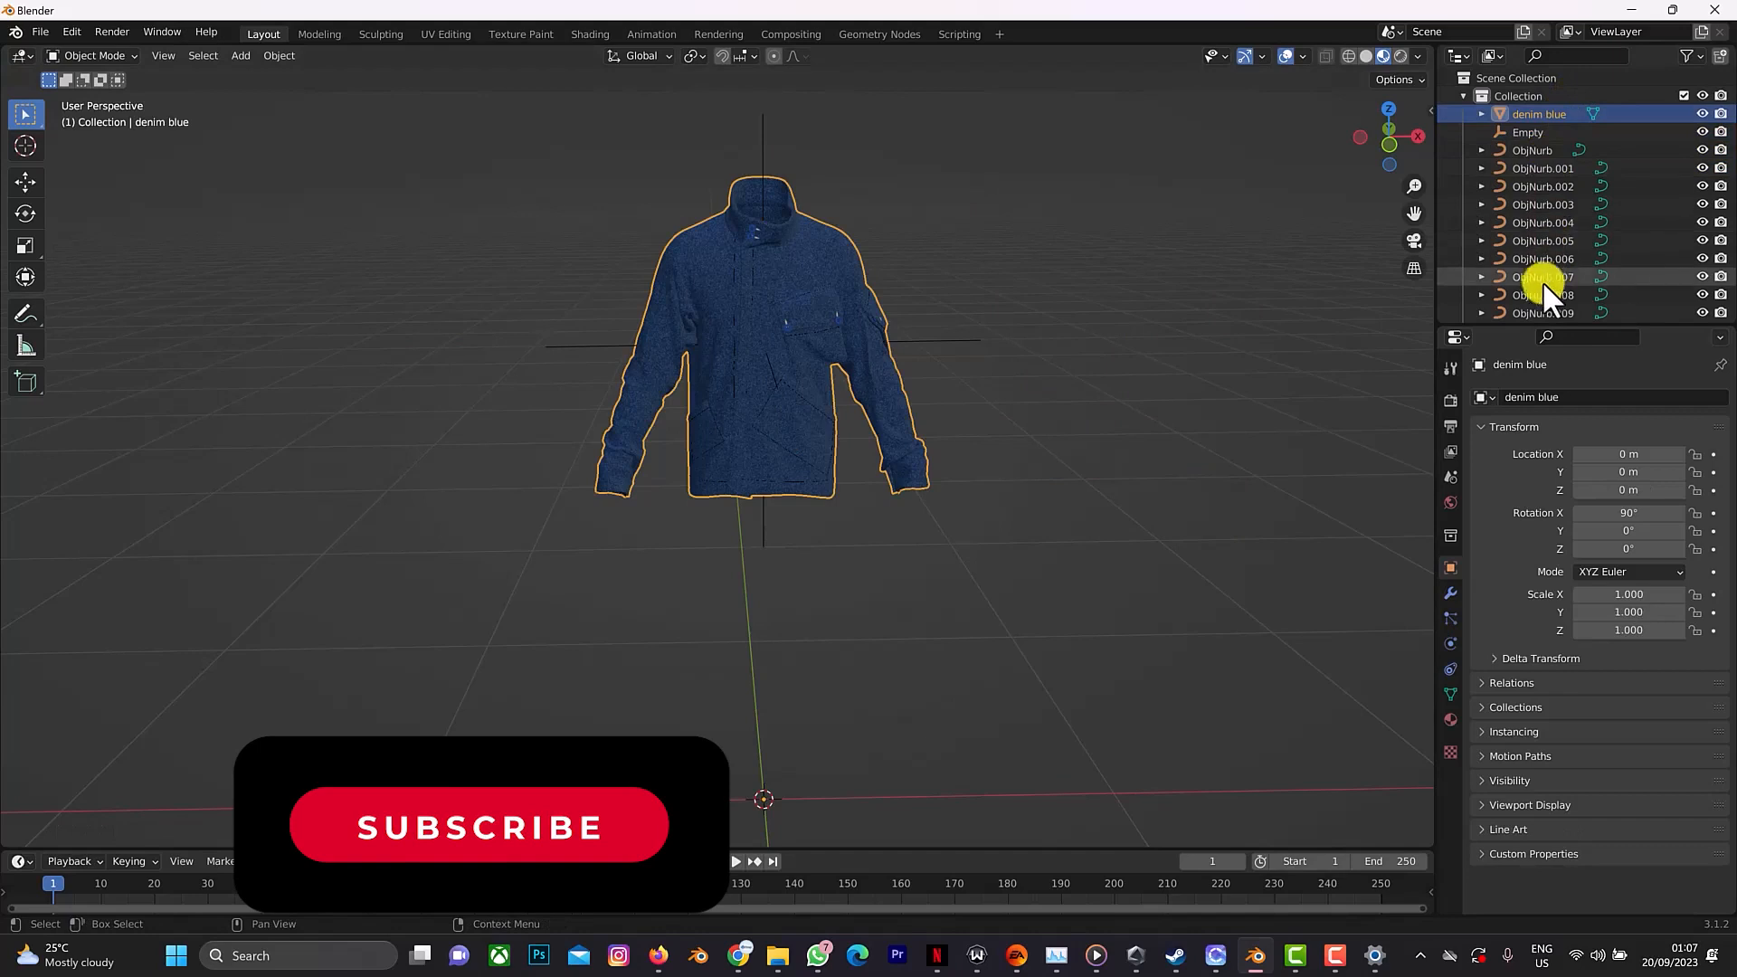
Select all ObjNurb pieces and the jacket, then parent them to the empty with Keep Transform.
{"action": "left_click", "coordinate": [1532, 150]}
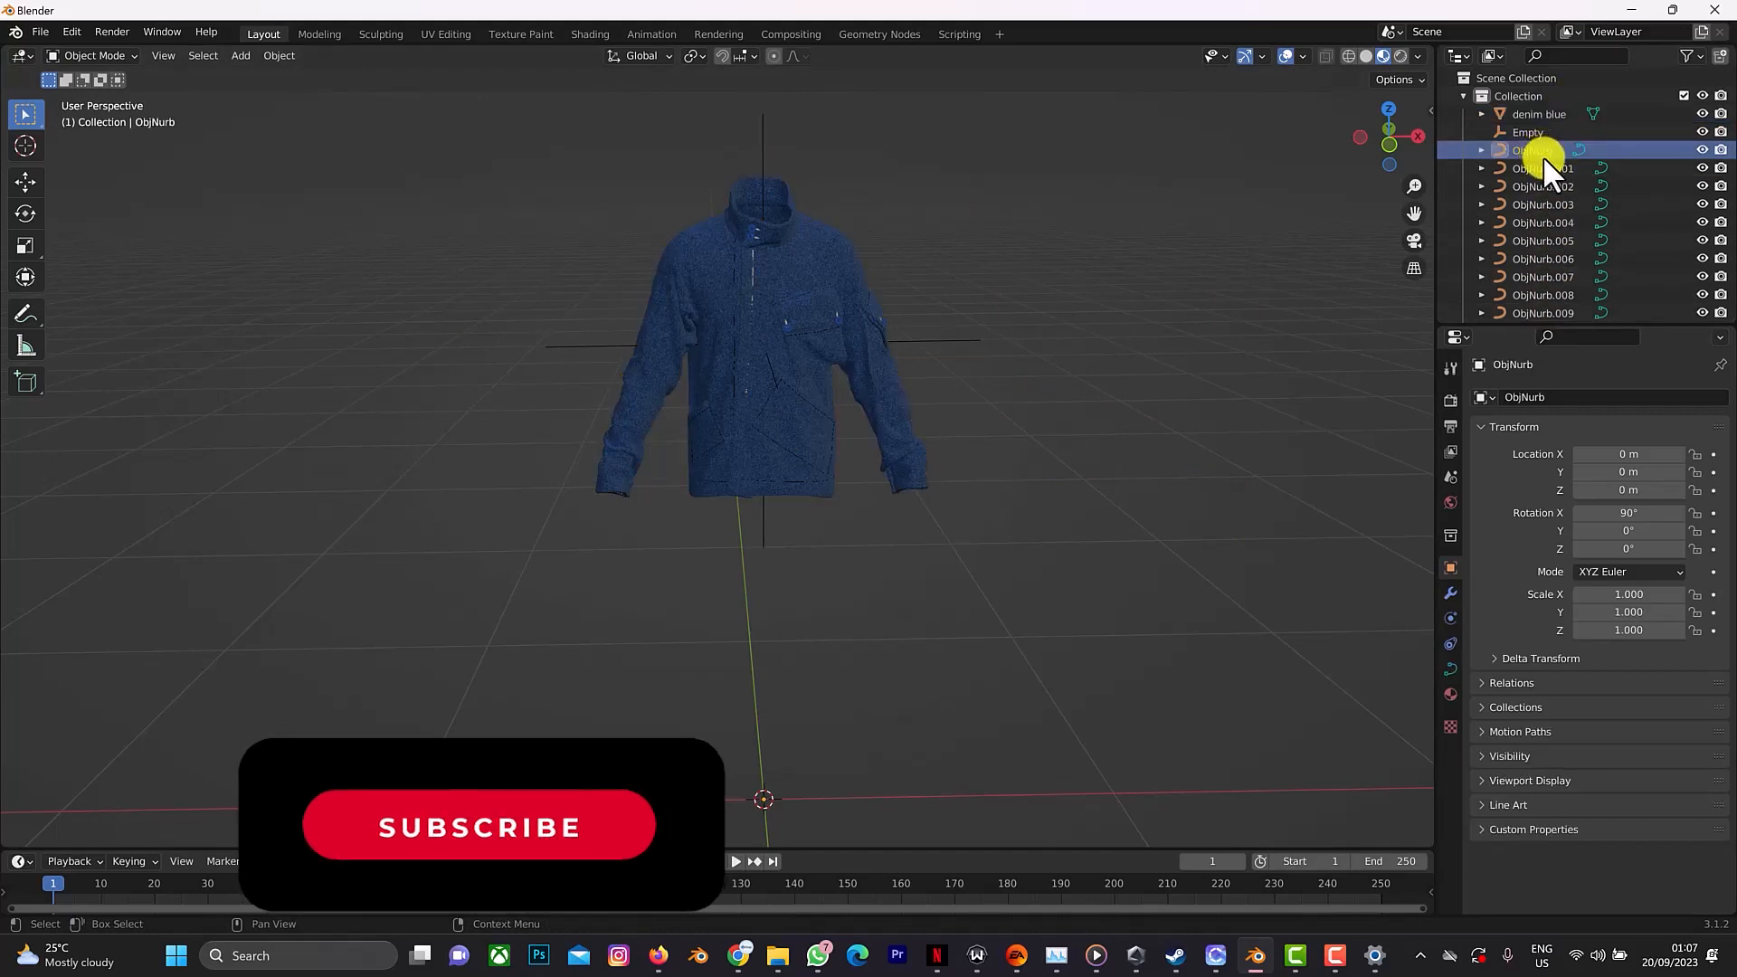
{"action": "scroll", "scroll_direction": "down", "scroll_amount": 3}
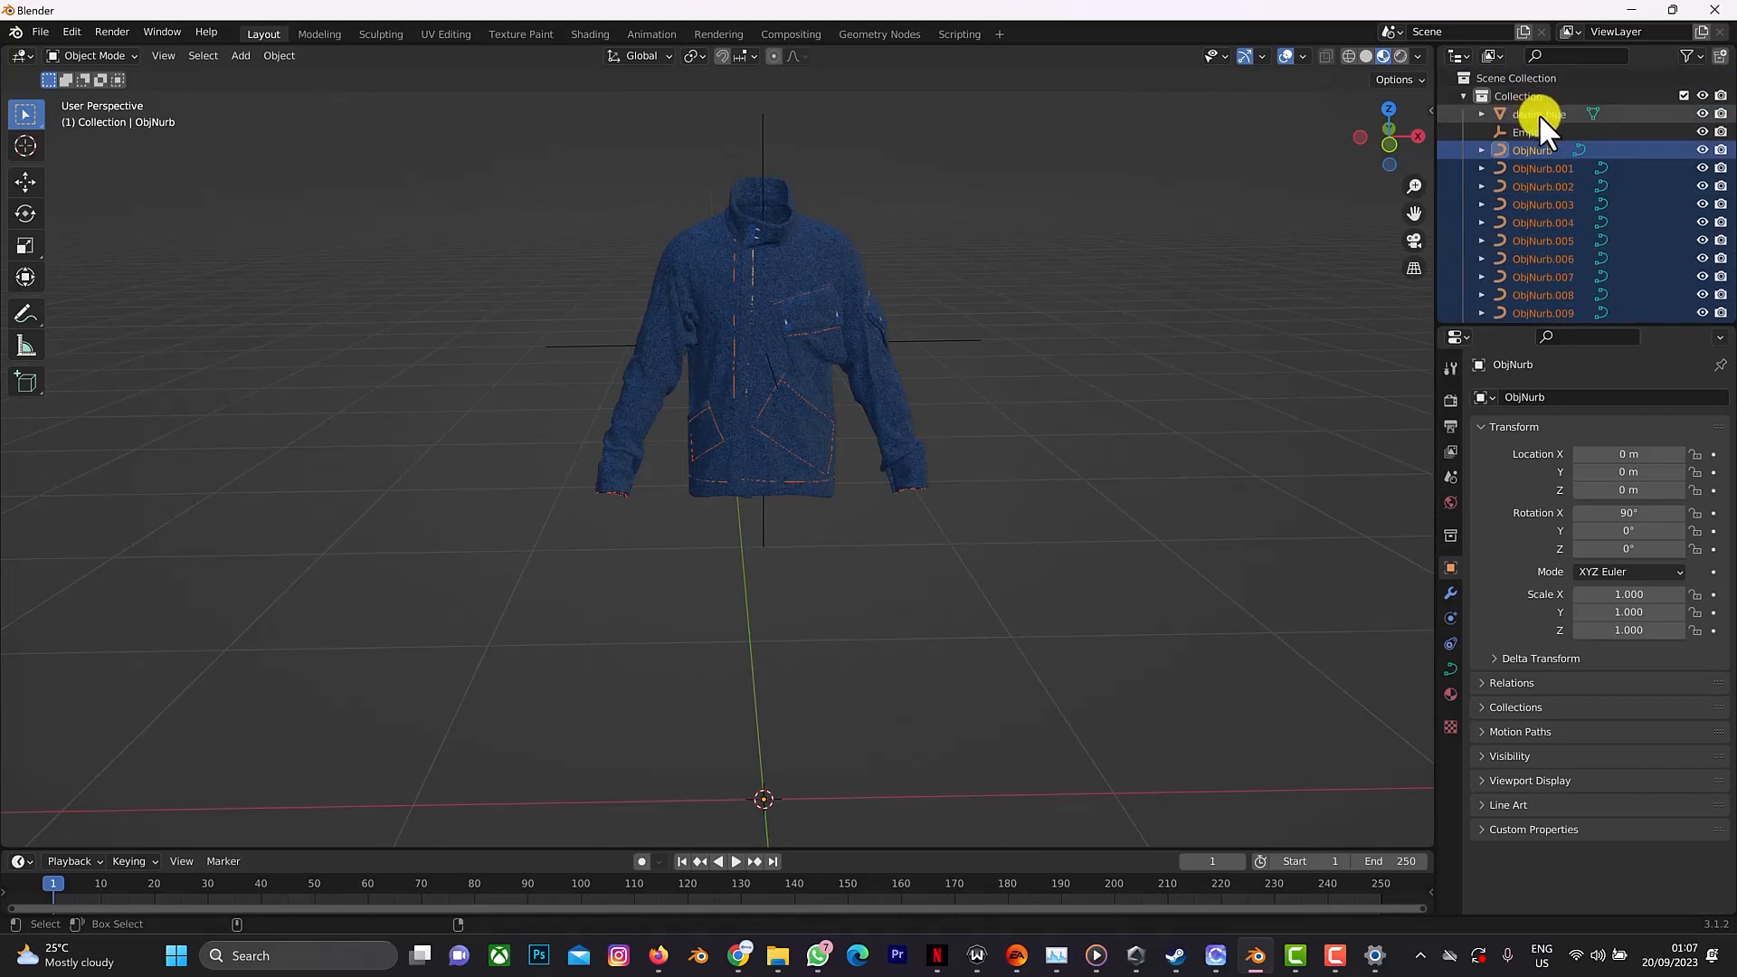
{"action": "left_click", "coordinate": [1536, 114]}
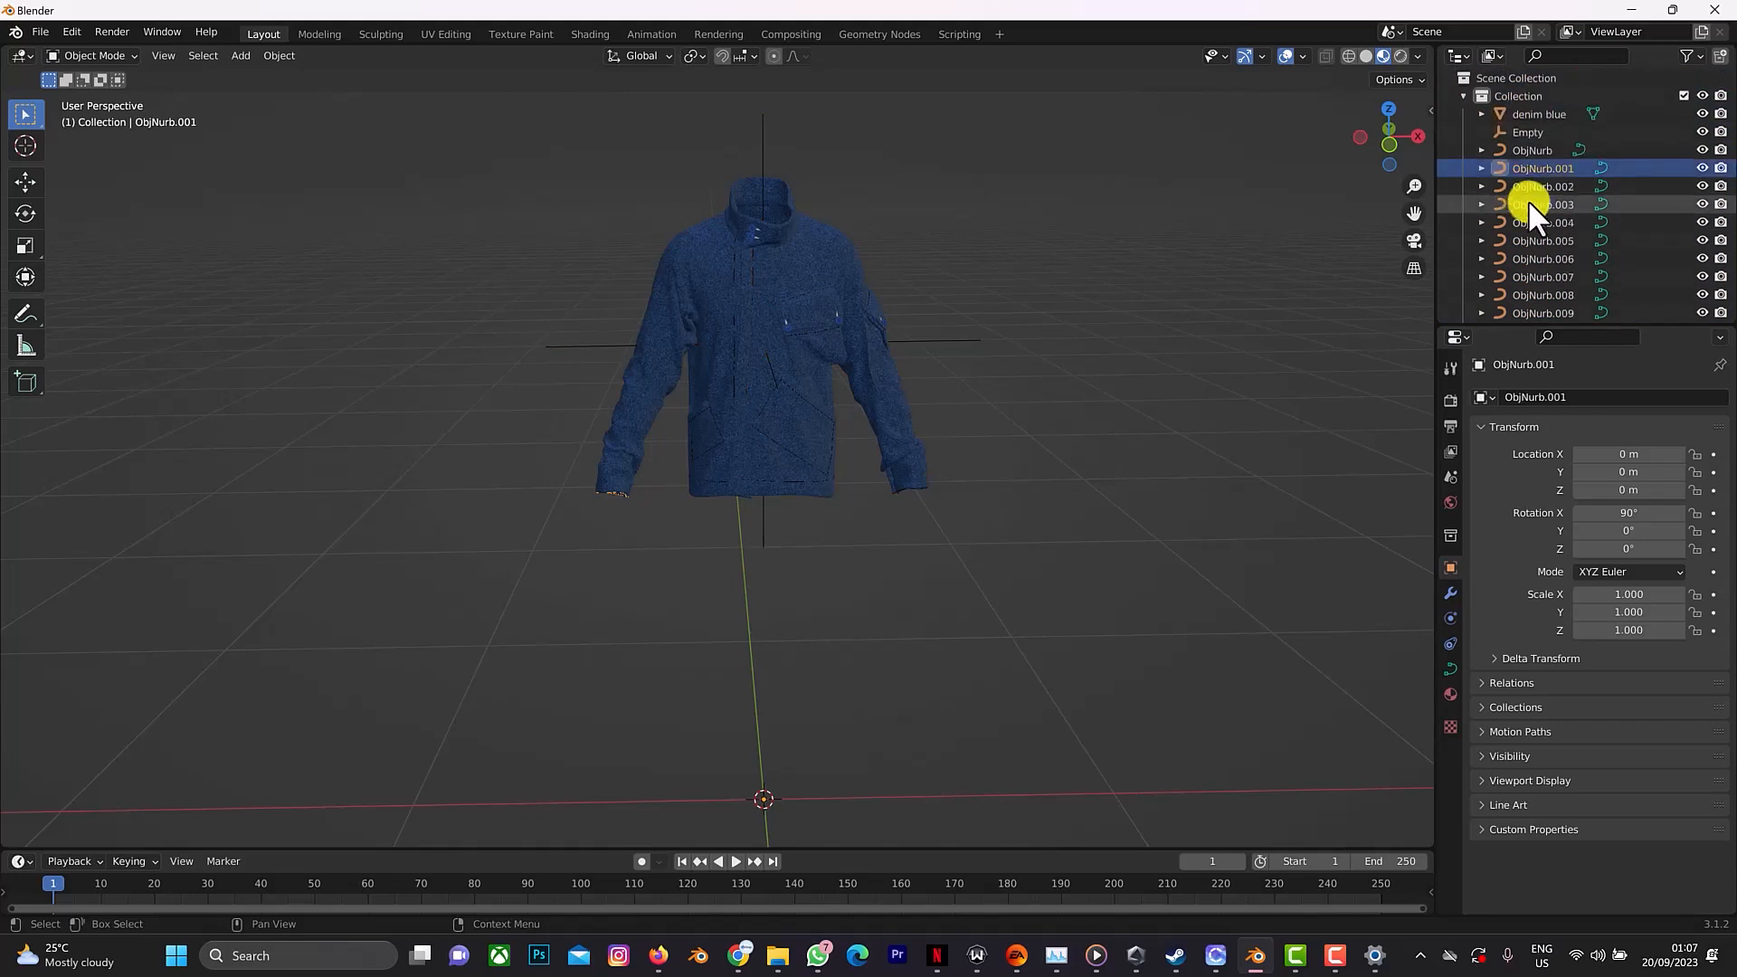
{"action": "scroll", "scroll_direction": "down", "scroll_amount": 3}
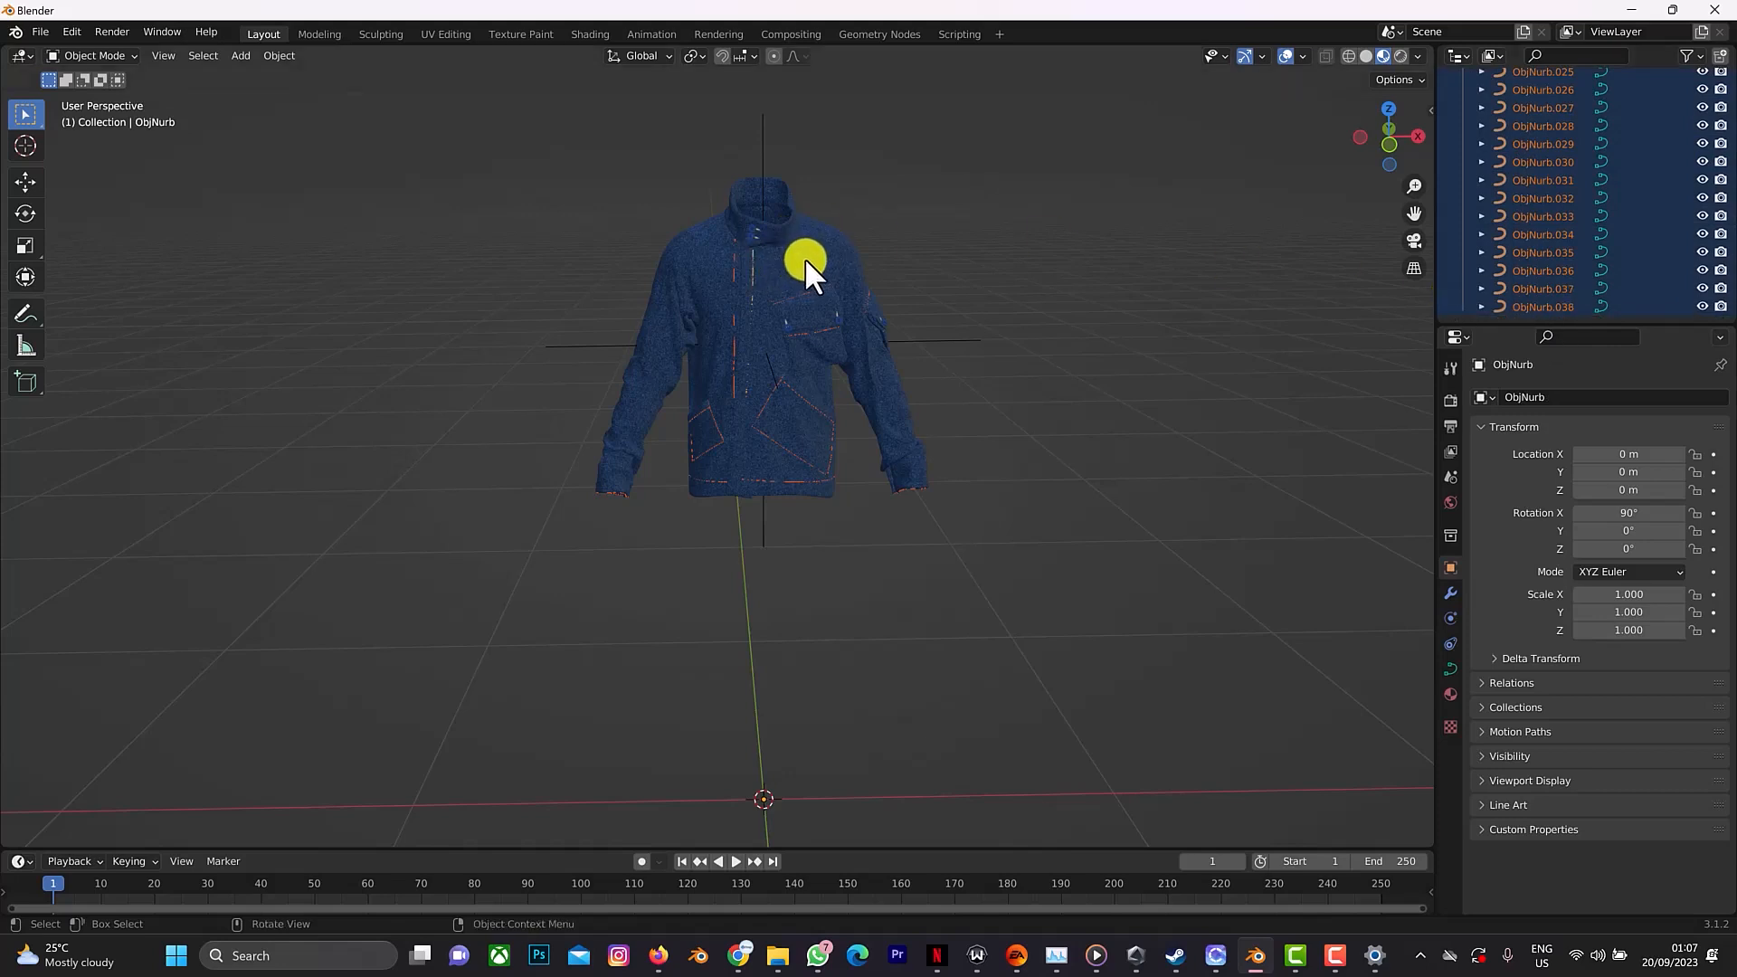
{"action": "left_click", "coordinate": [813, 272]}
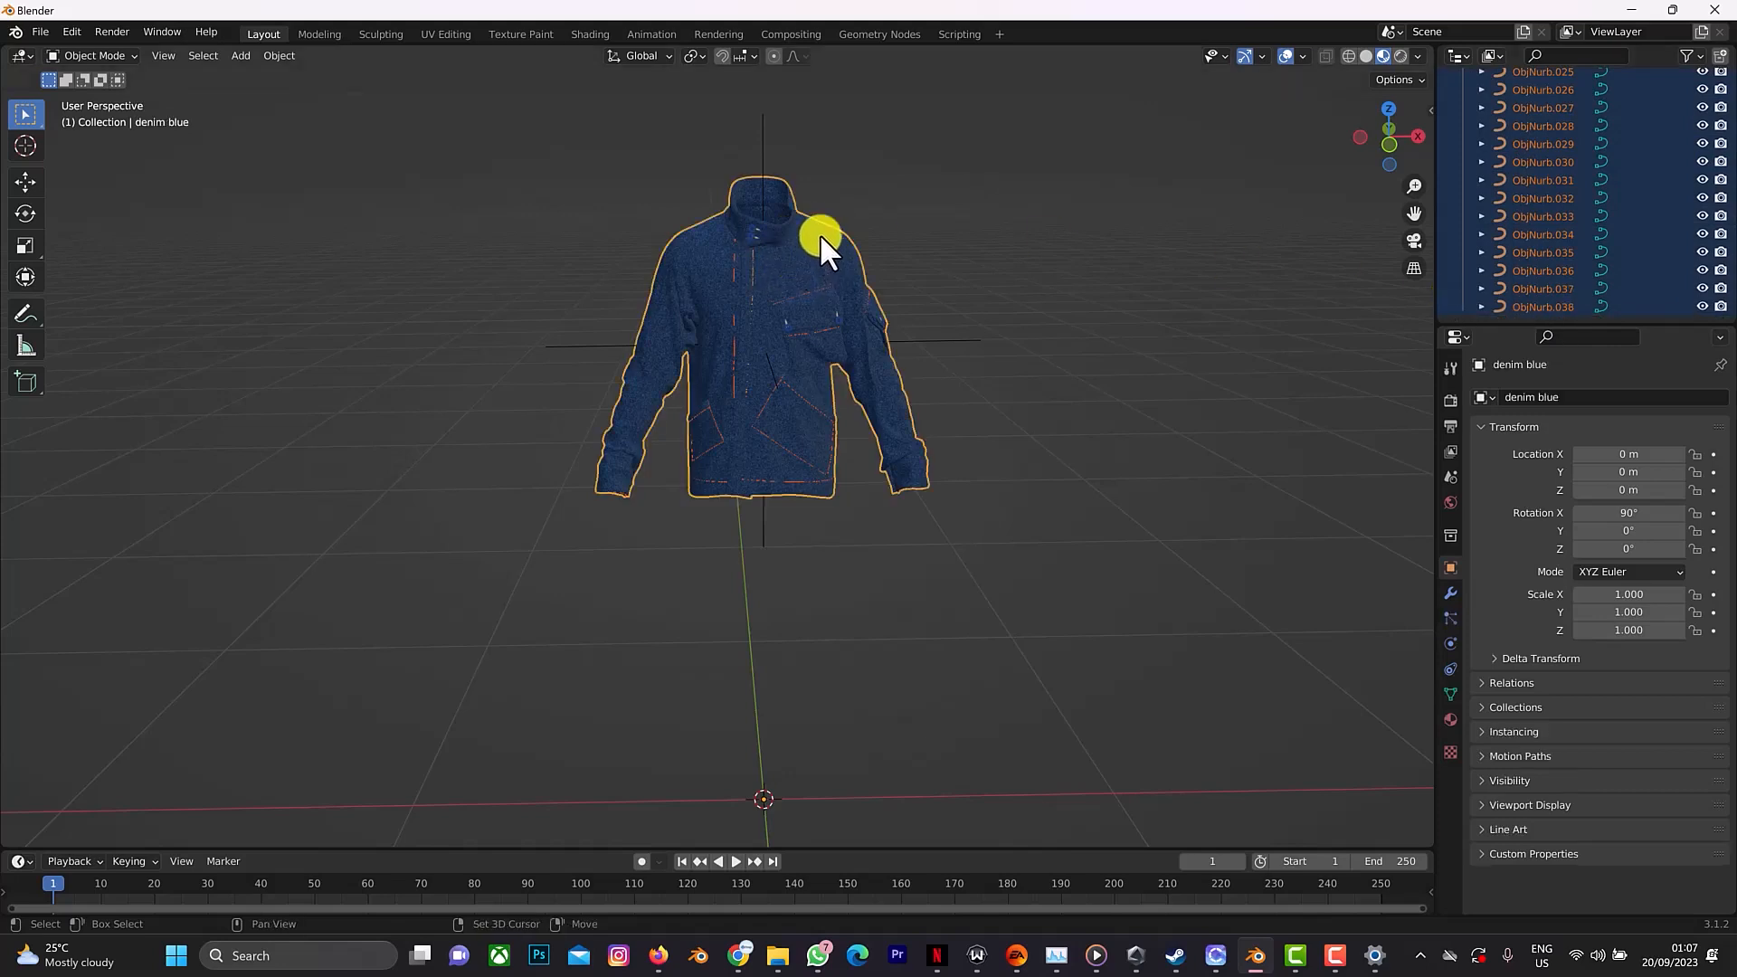
{"action": "mouse_move", "coordinate": [775, 167]}
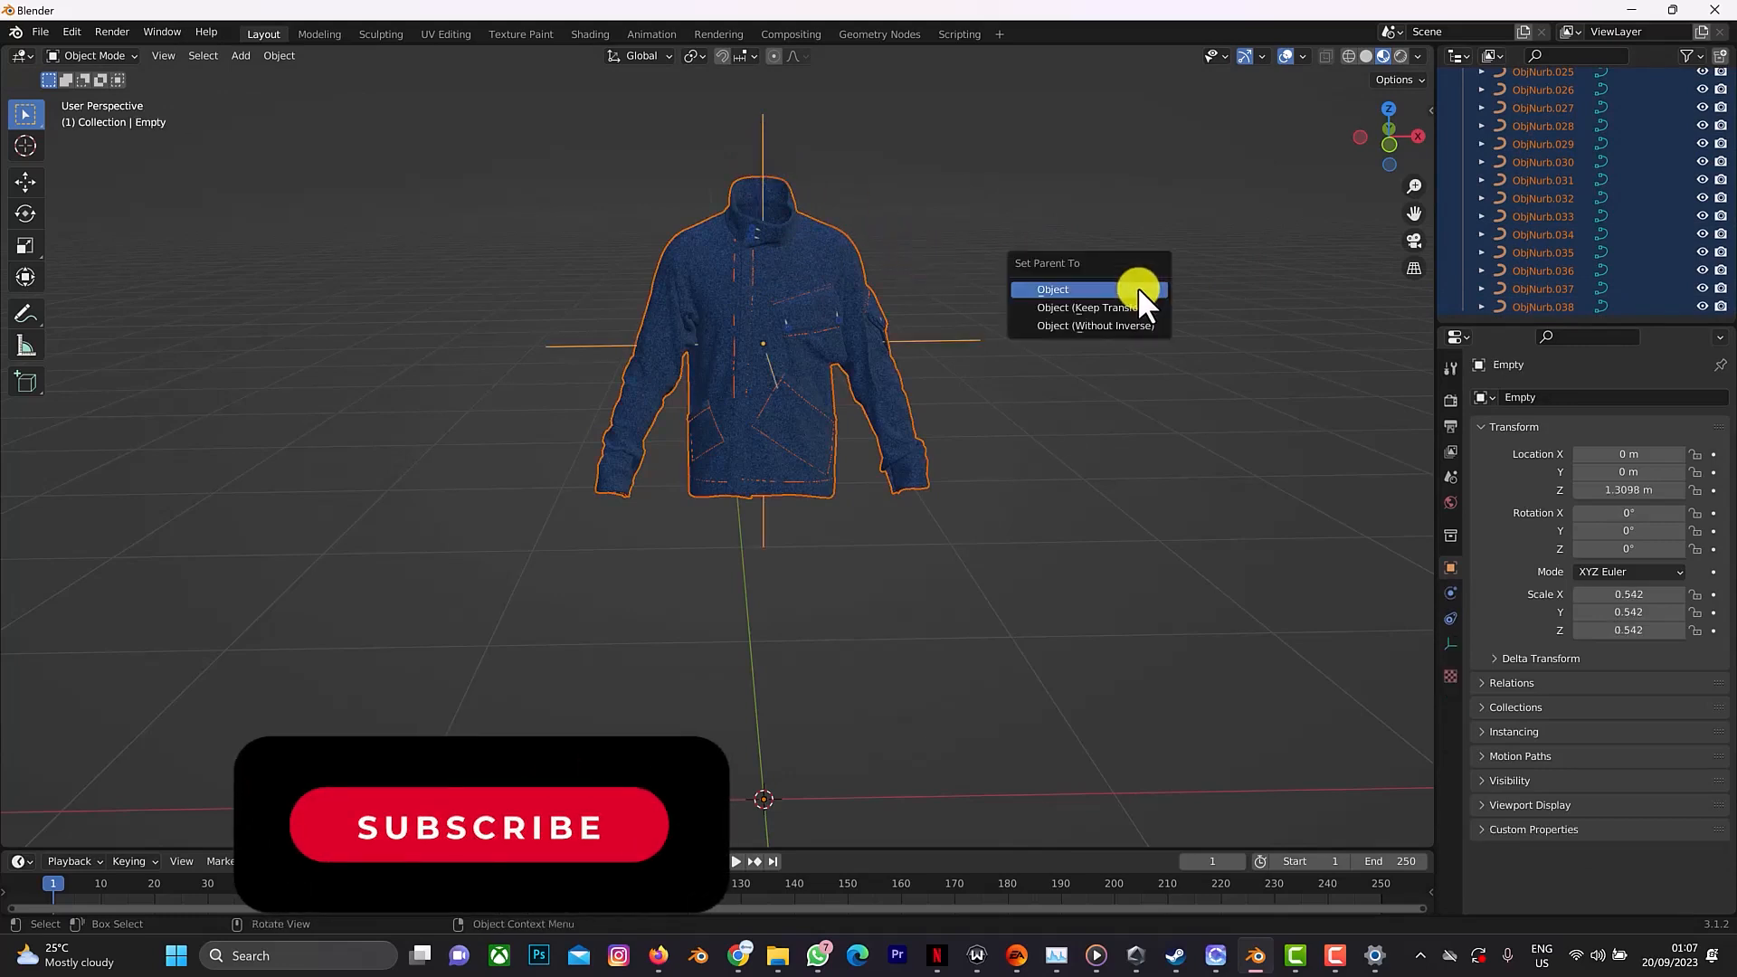
{"action": "mouse_move", "coordinate": [1138, 321]}
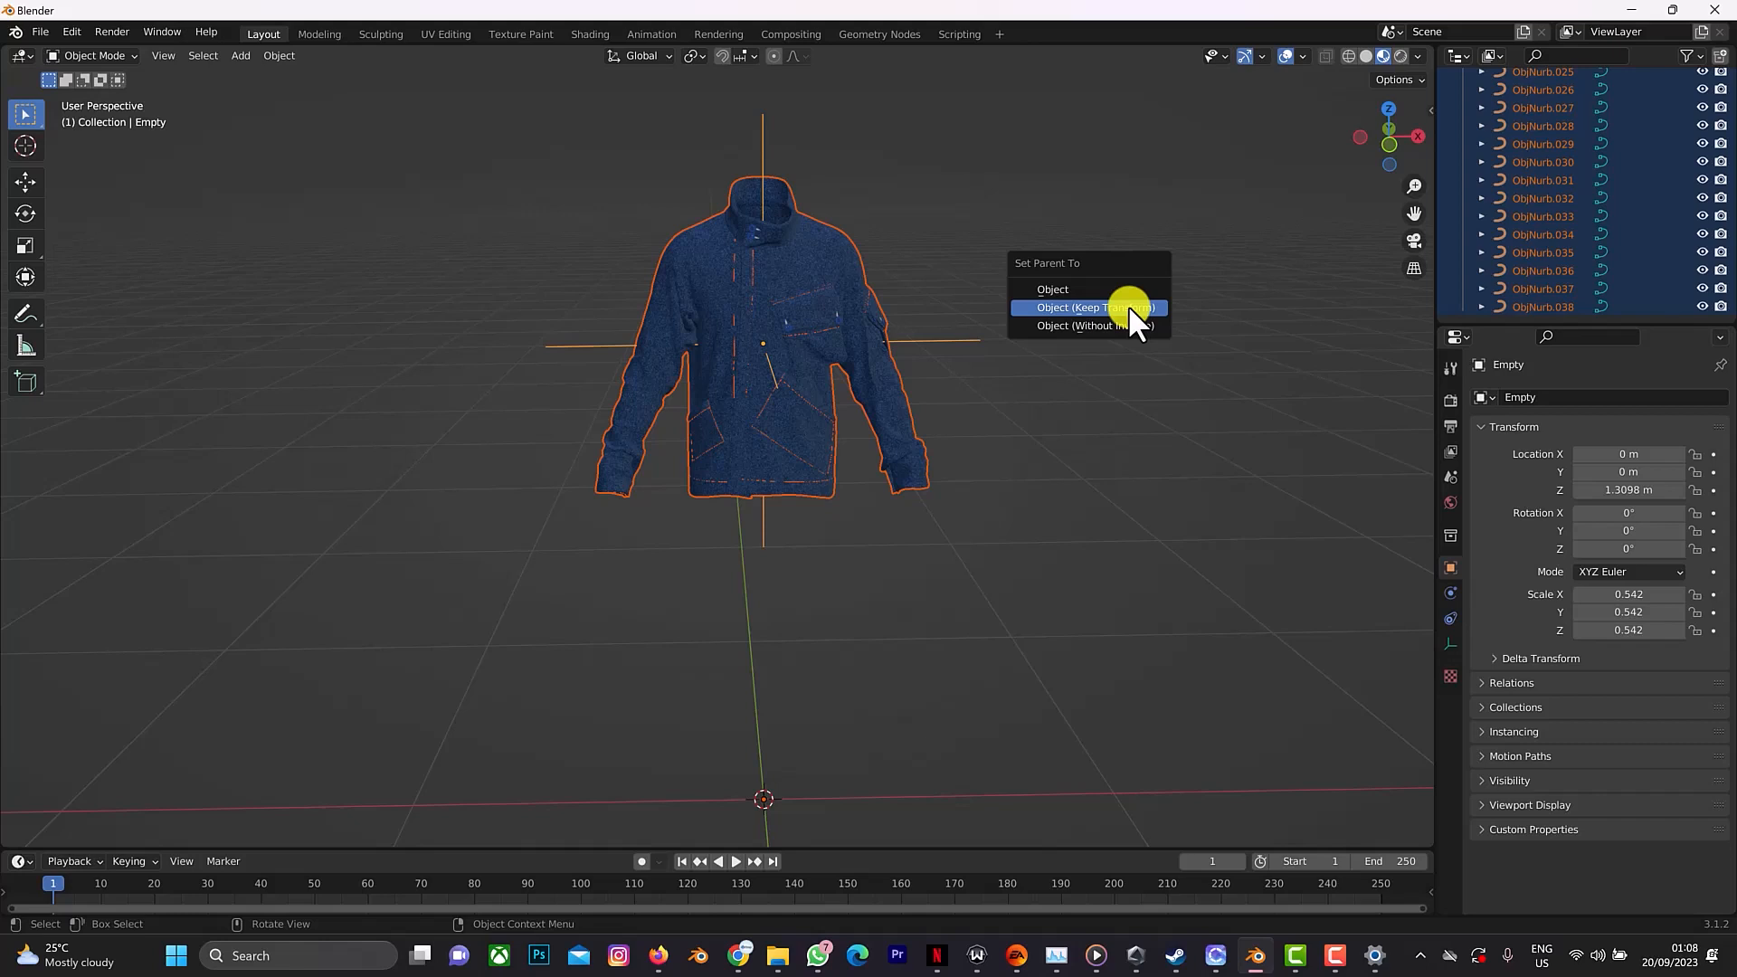
{"action": "mouse_move", "coordinate": [628, 109]}
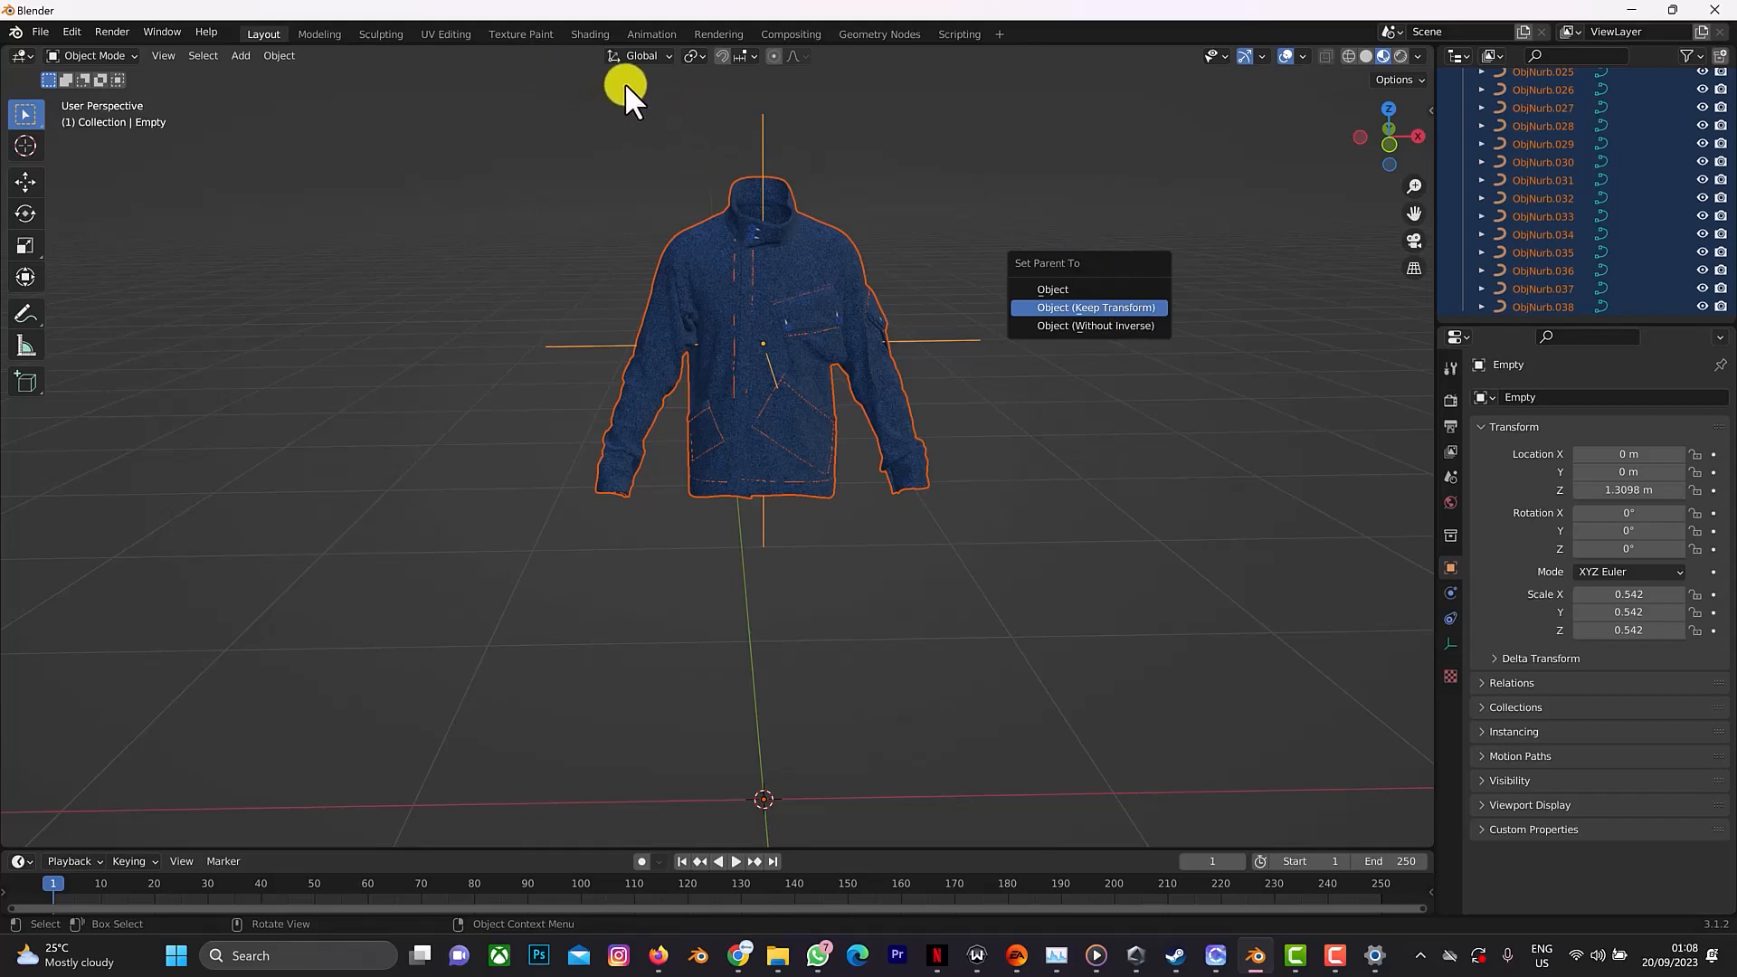
{"action": "left_click", "coordinate": [1096, 308]}
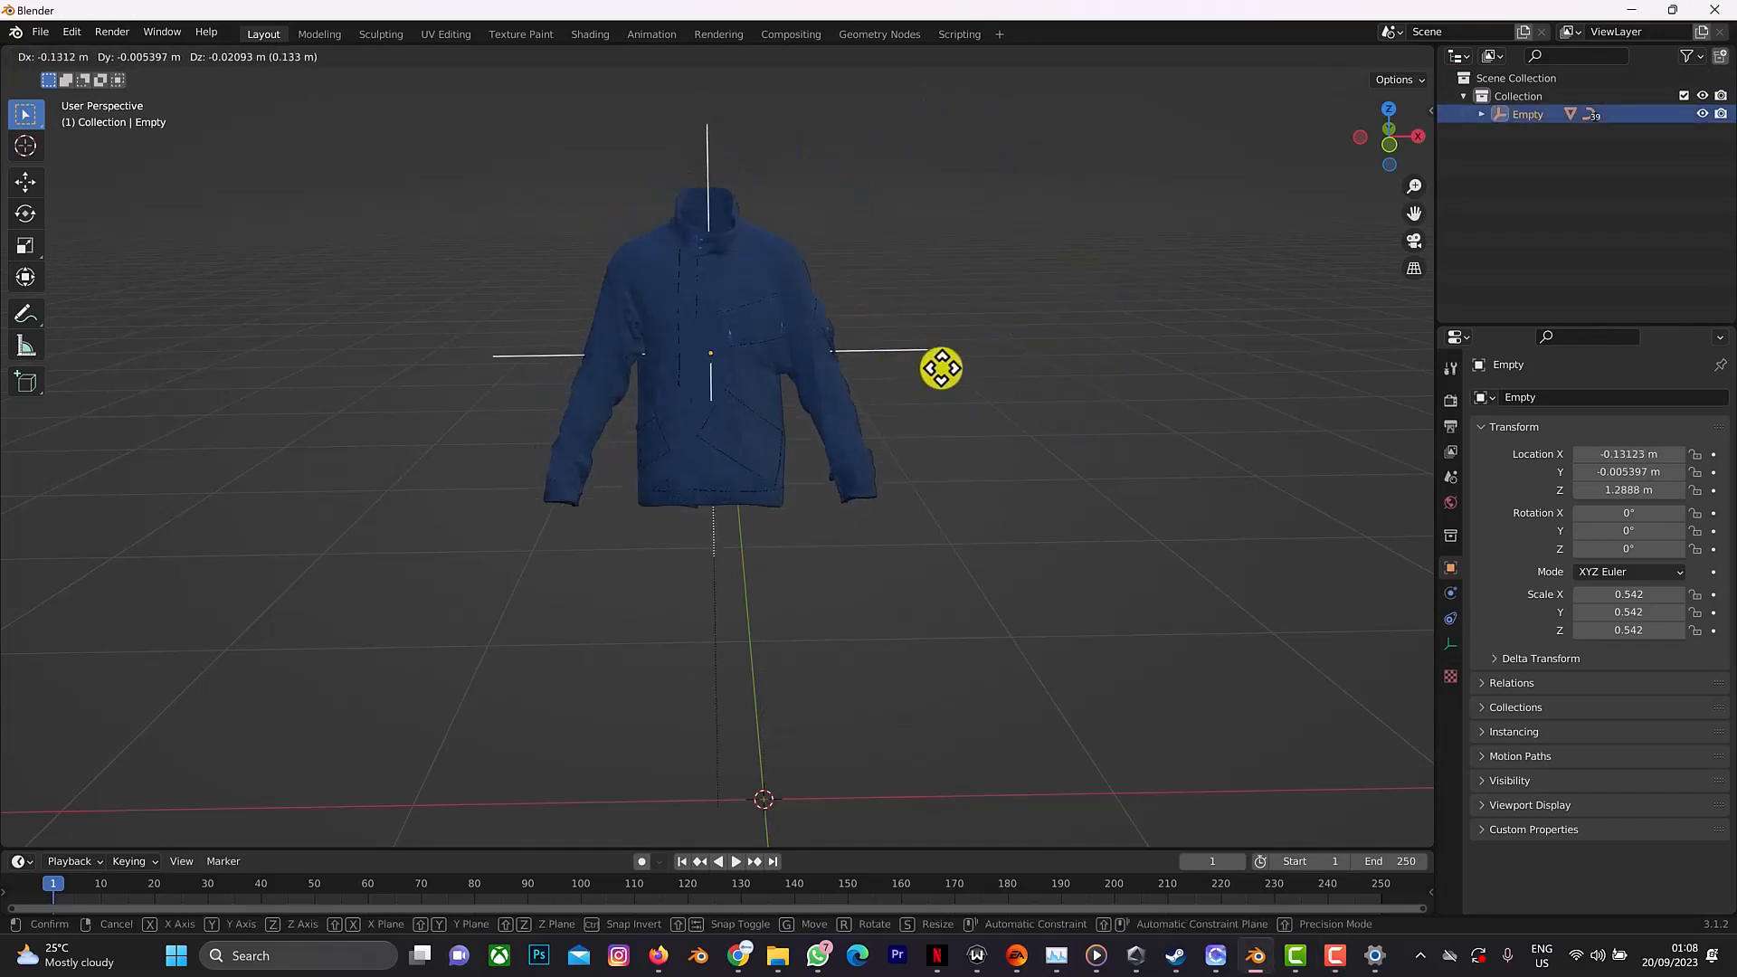
Move the empty and its parented jacket toward the scene centre.
{"action": "left_click_drag", "start_coordinate": [939, 368], "coordinate": [943, 386]}
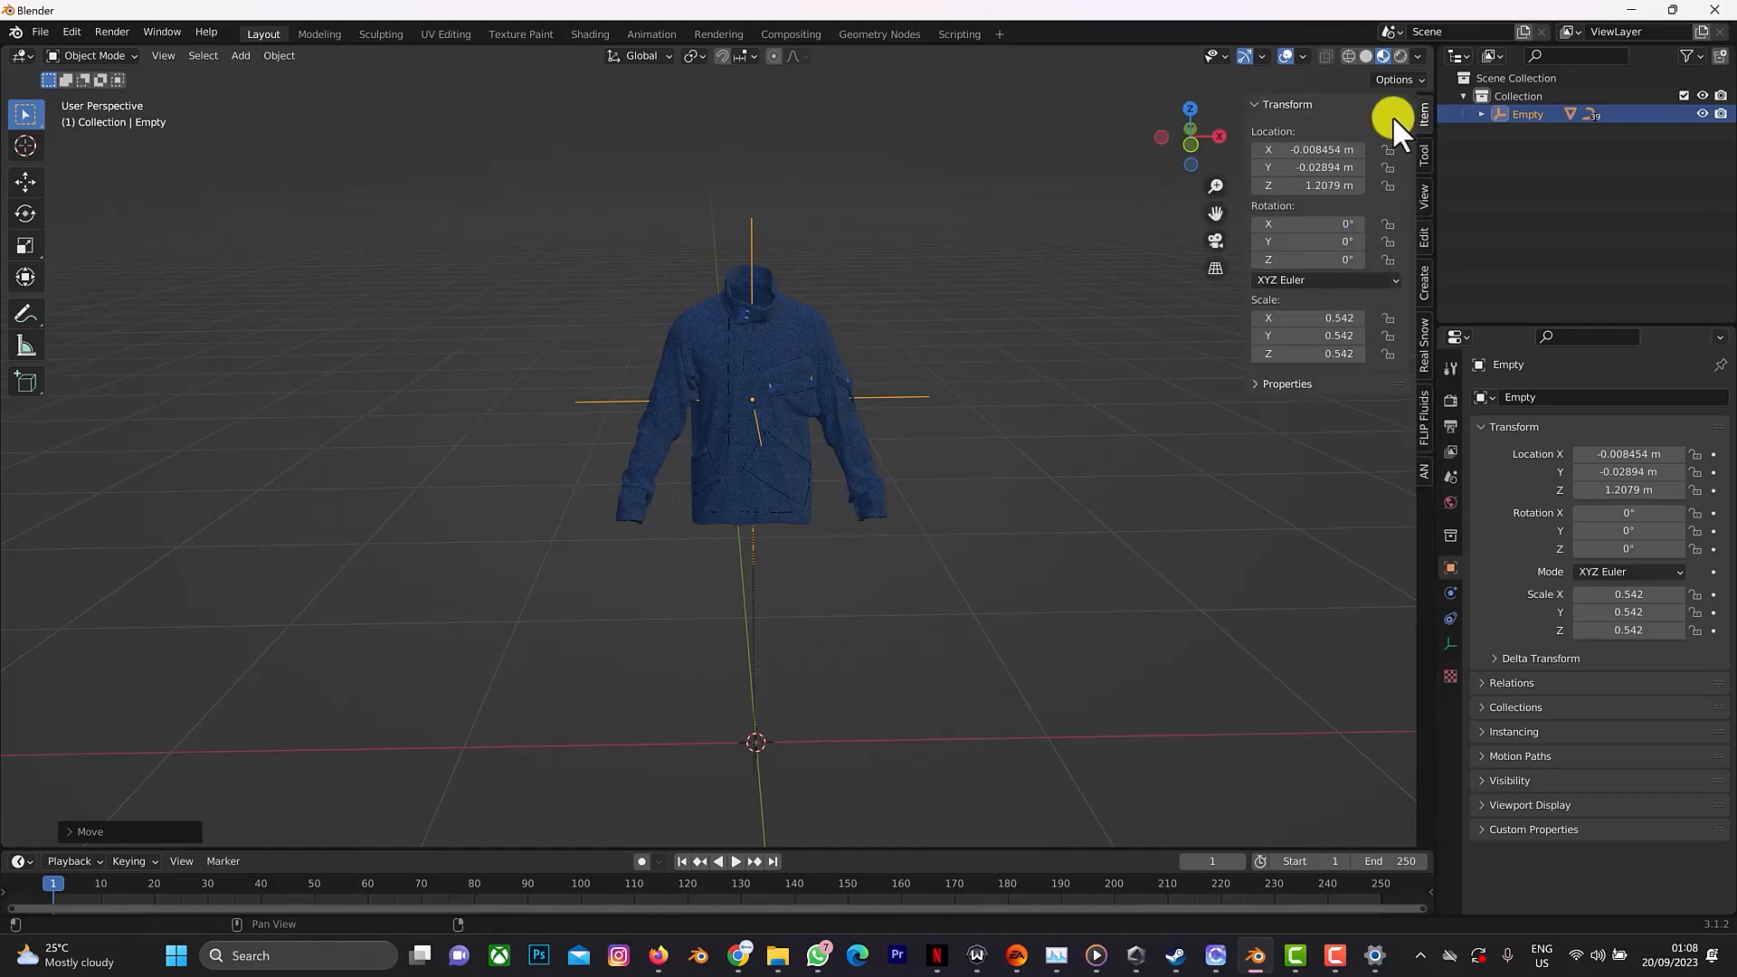
{"action": "mouse_move", "coordinate": [1310, 263]}
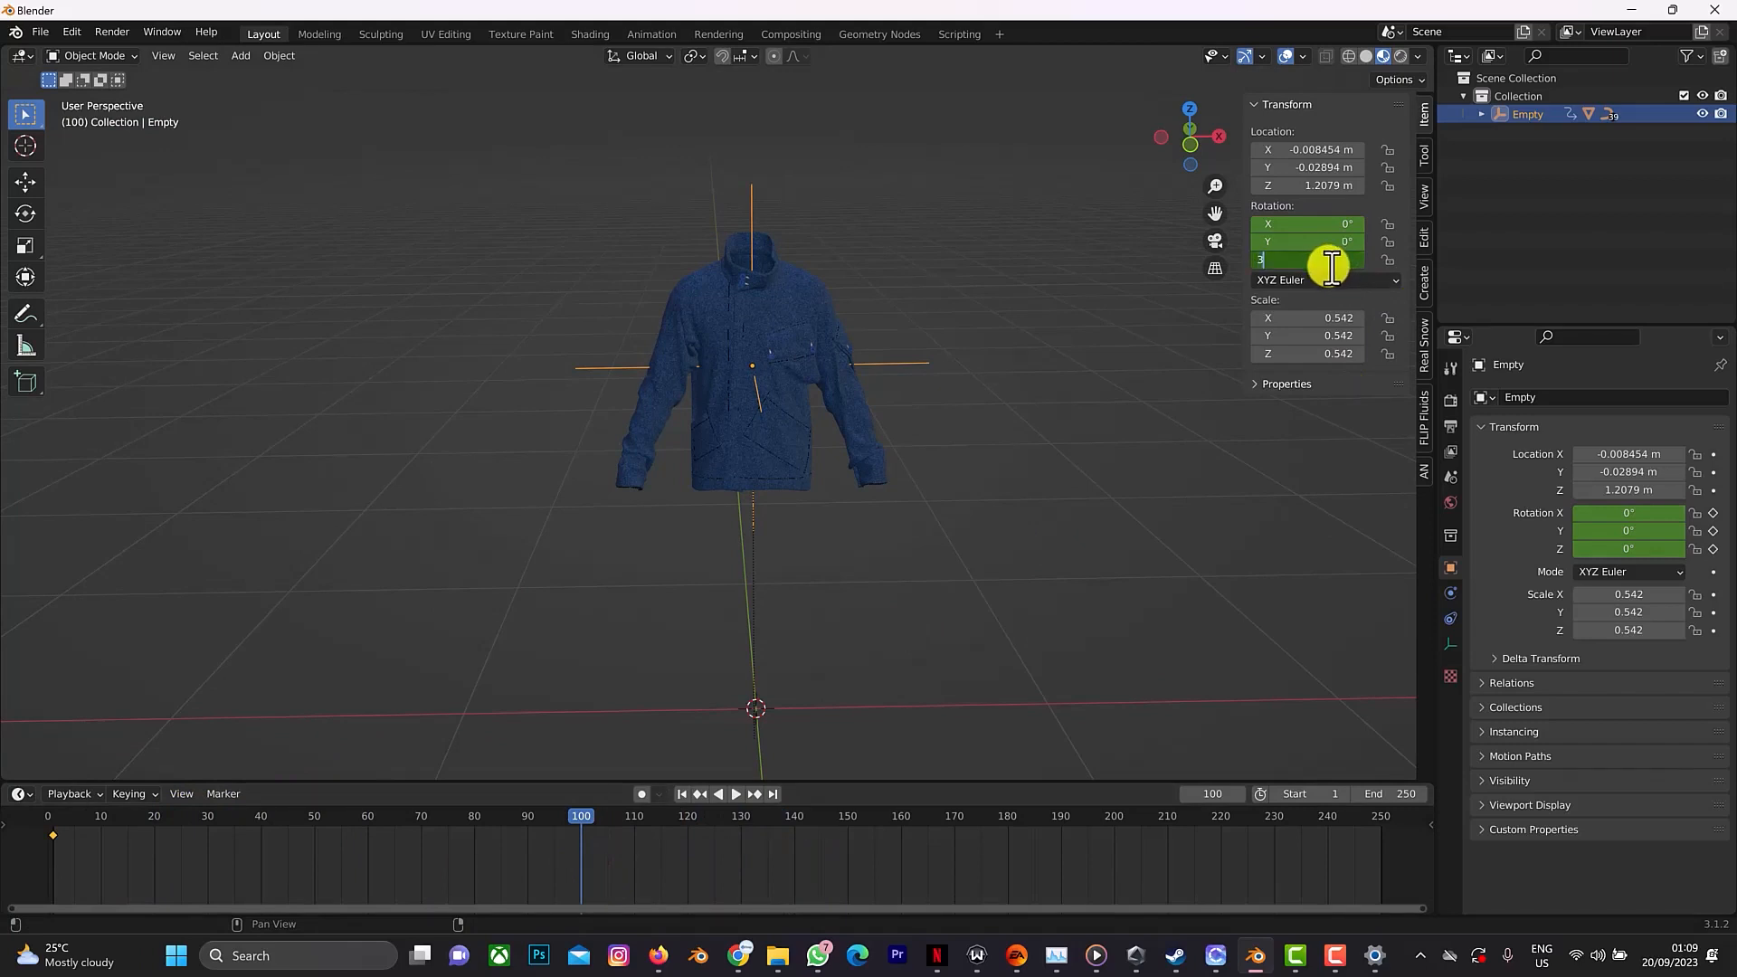
Set the empty's Z rotation to 360 at frame 100 and keyframe it.
{"action": "type", "text": "360"}
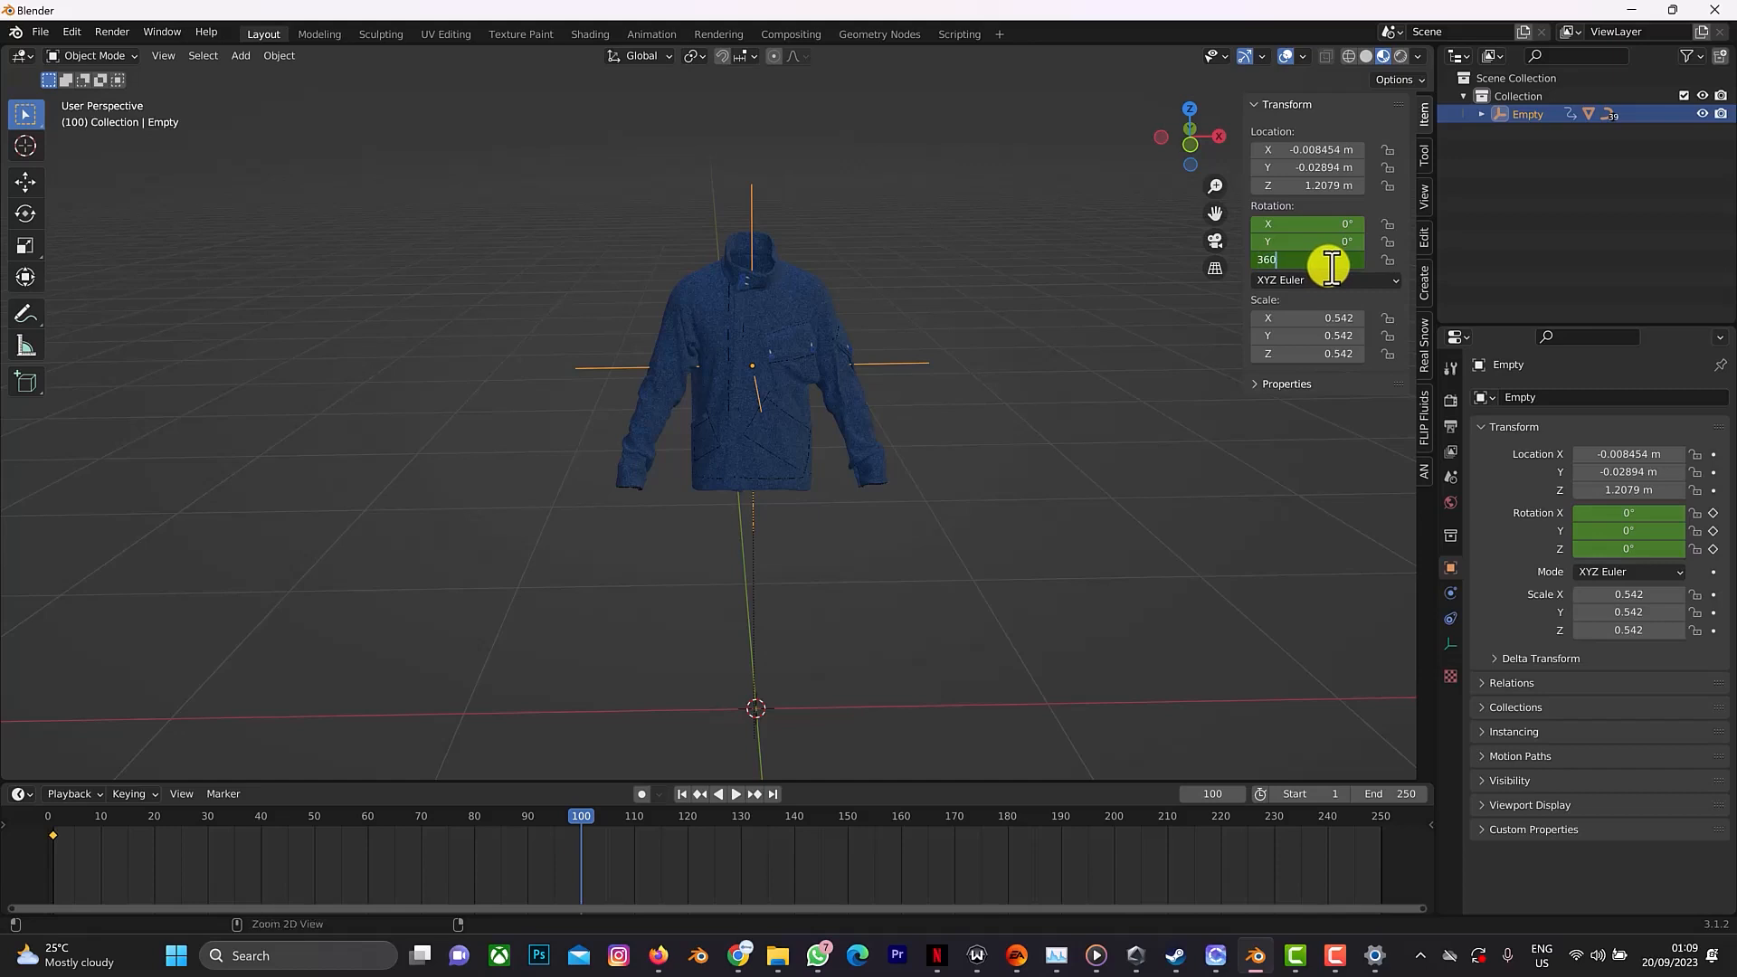
{"action": "key", "text": "Return"}
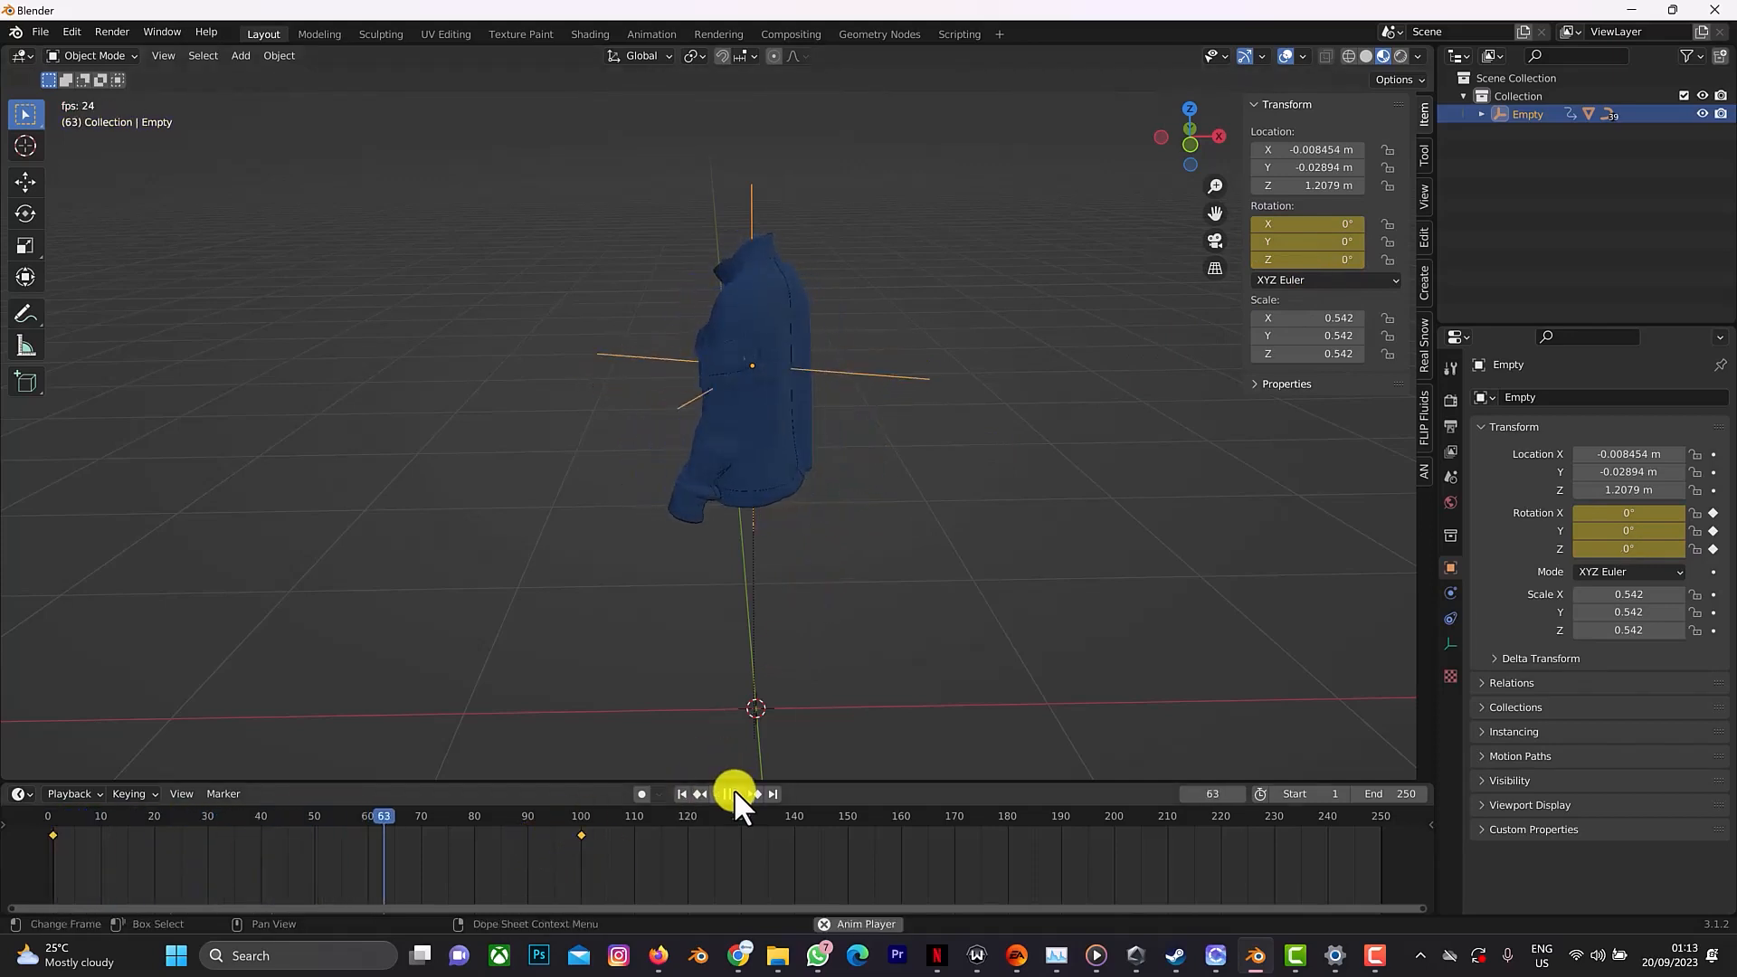
Preview the spin, switch the rotation keys to Linear interpolation, and replay to verify.
{"action": "left_click", "coordinate": [733, 794]}
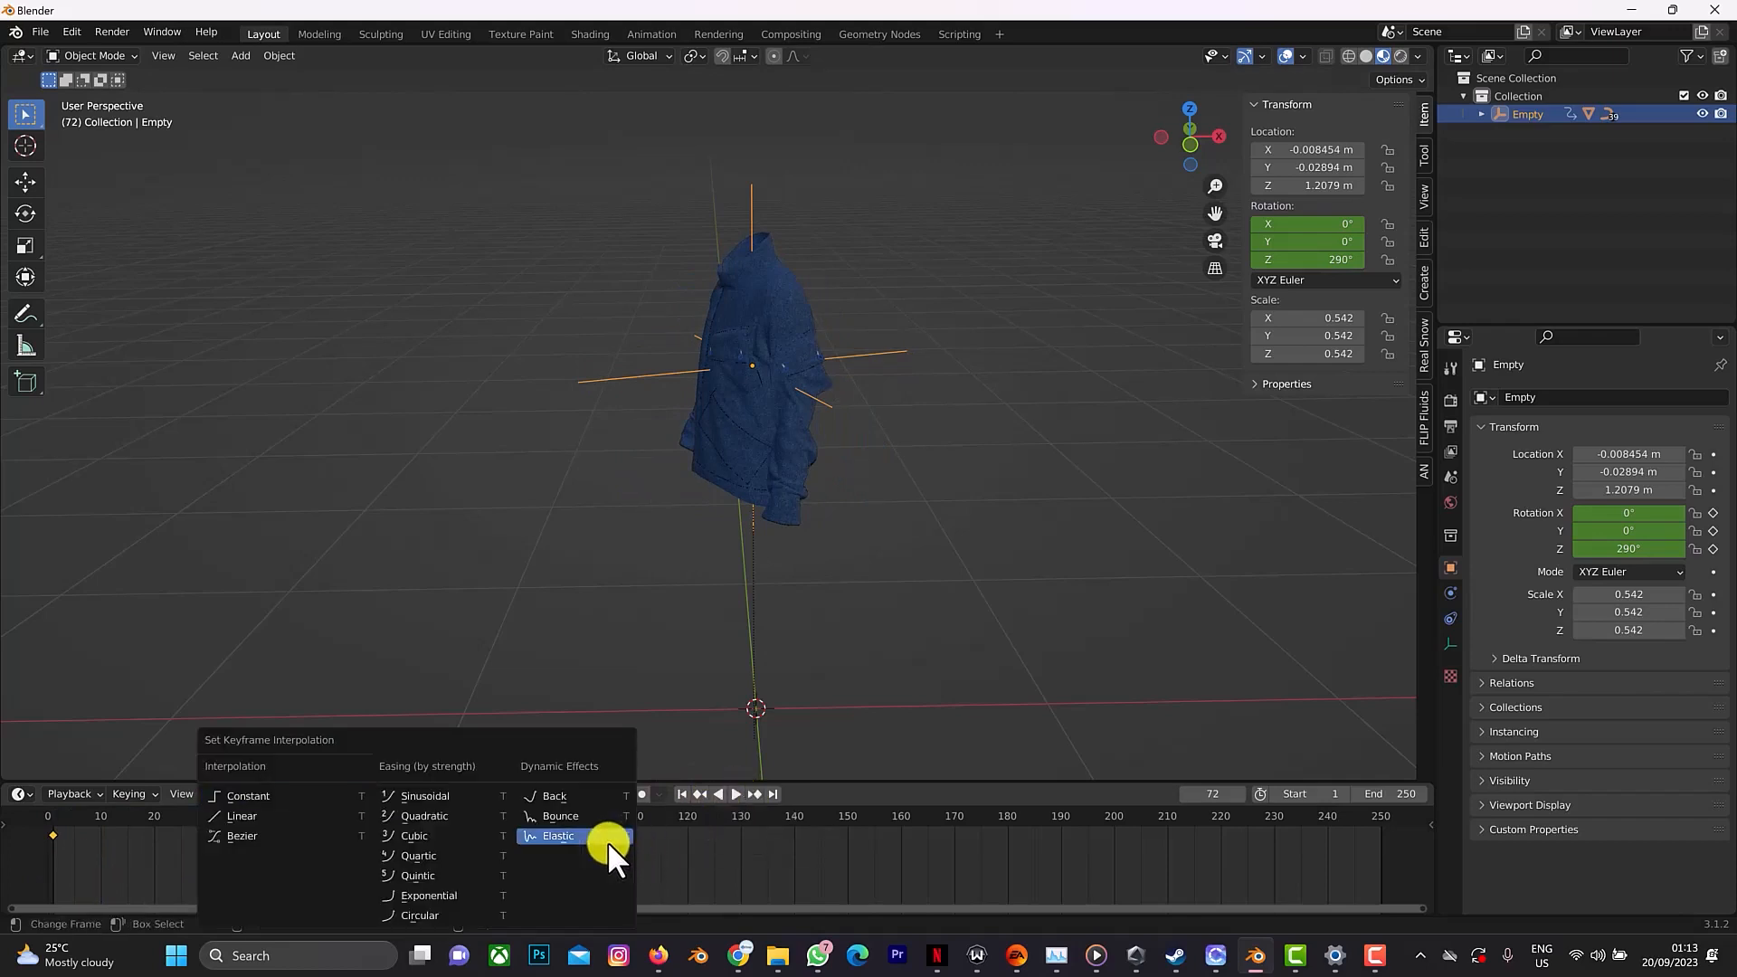
{"action": "left_click", "coordinate": [558, 836]}
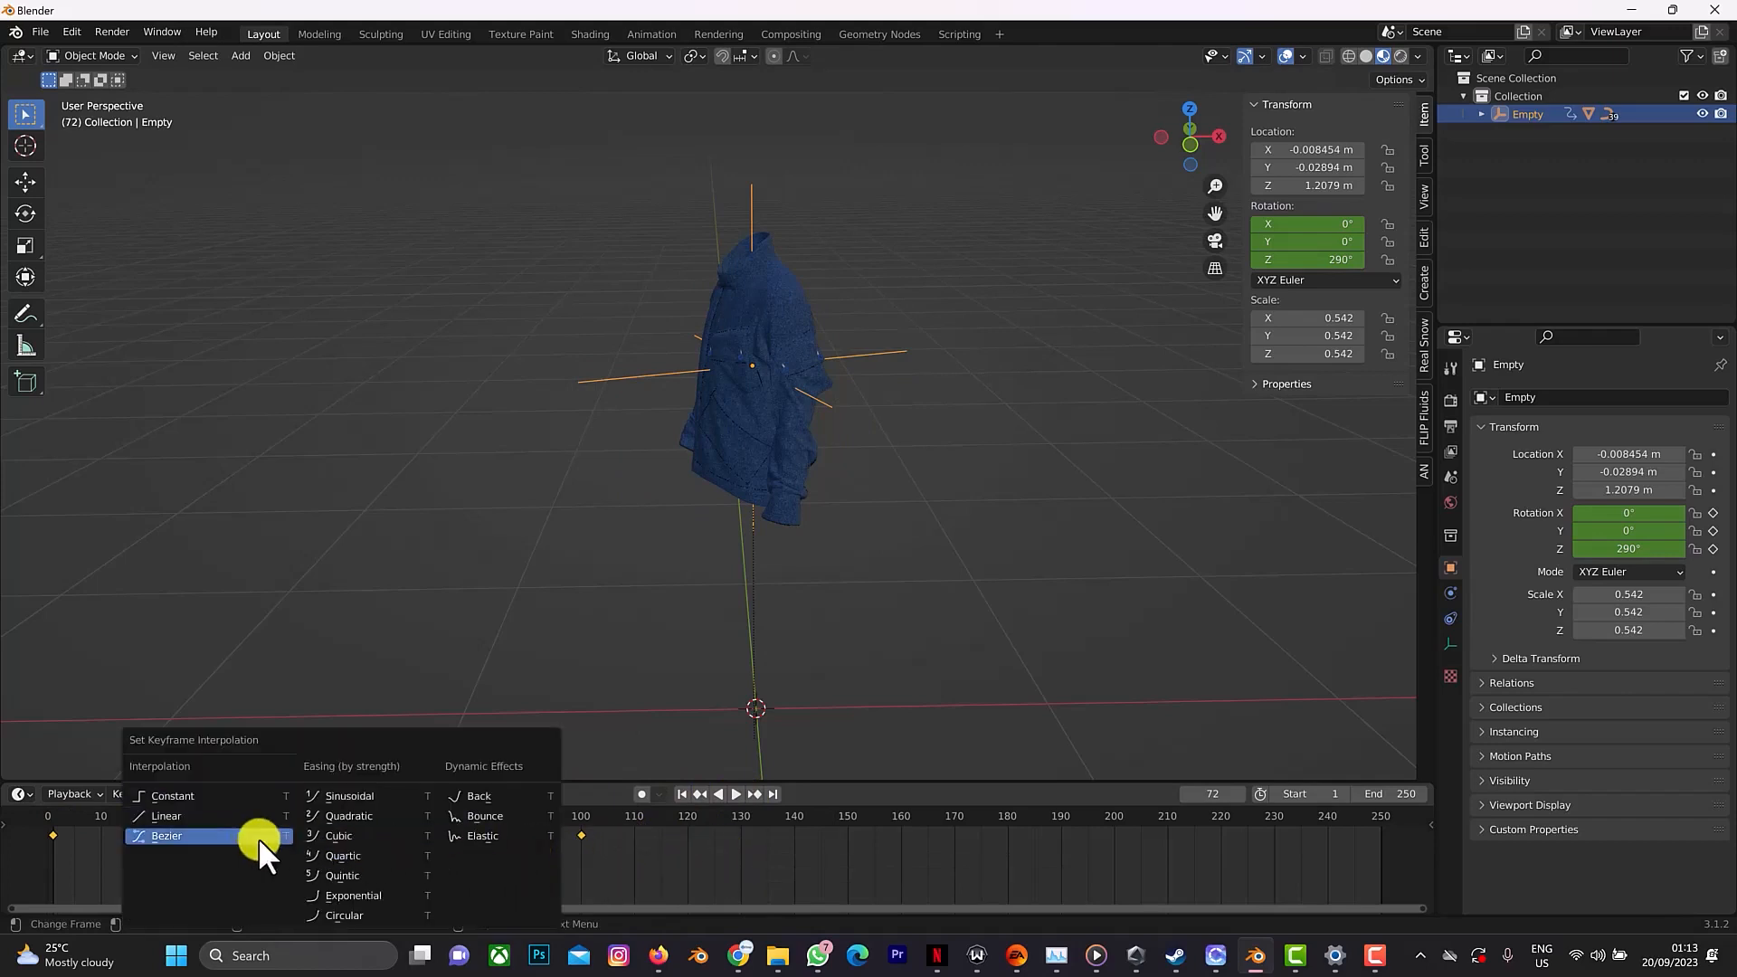
{"action": "left_click", "coordinate": [181, 836]}
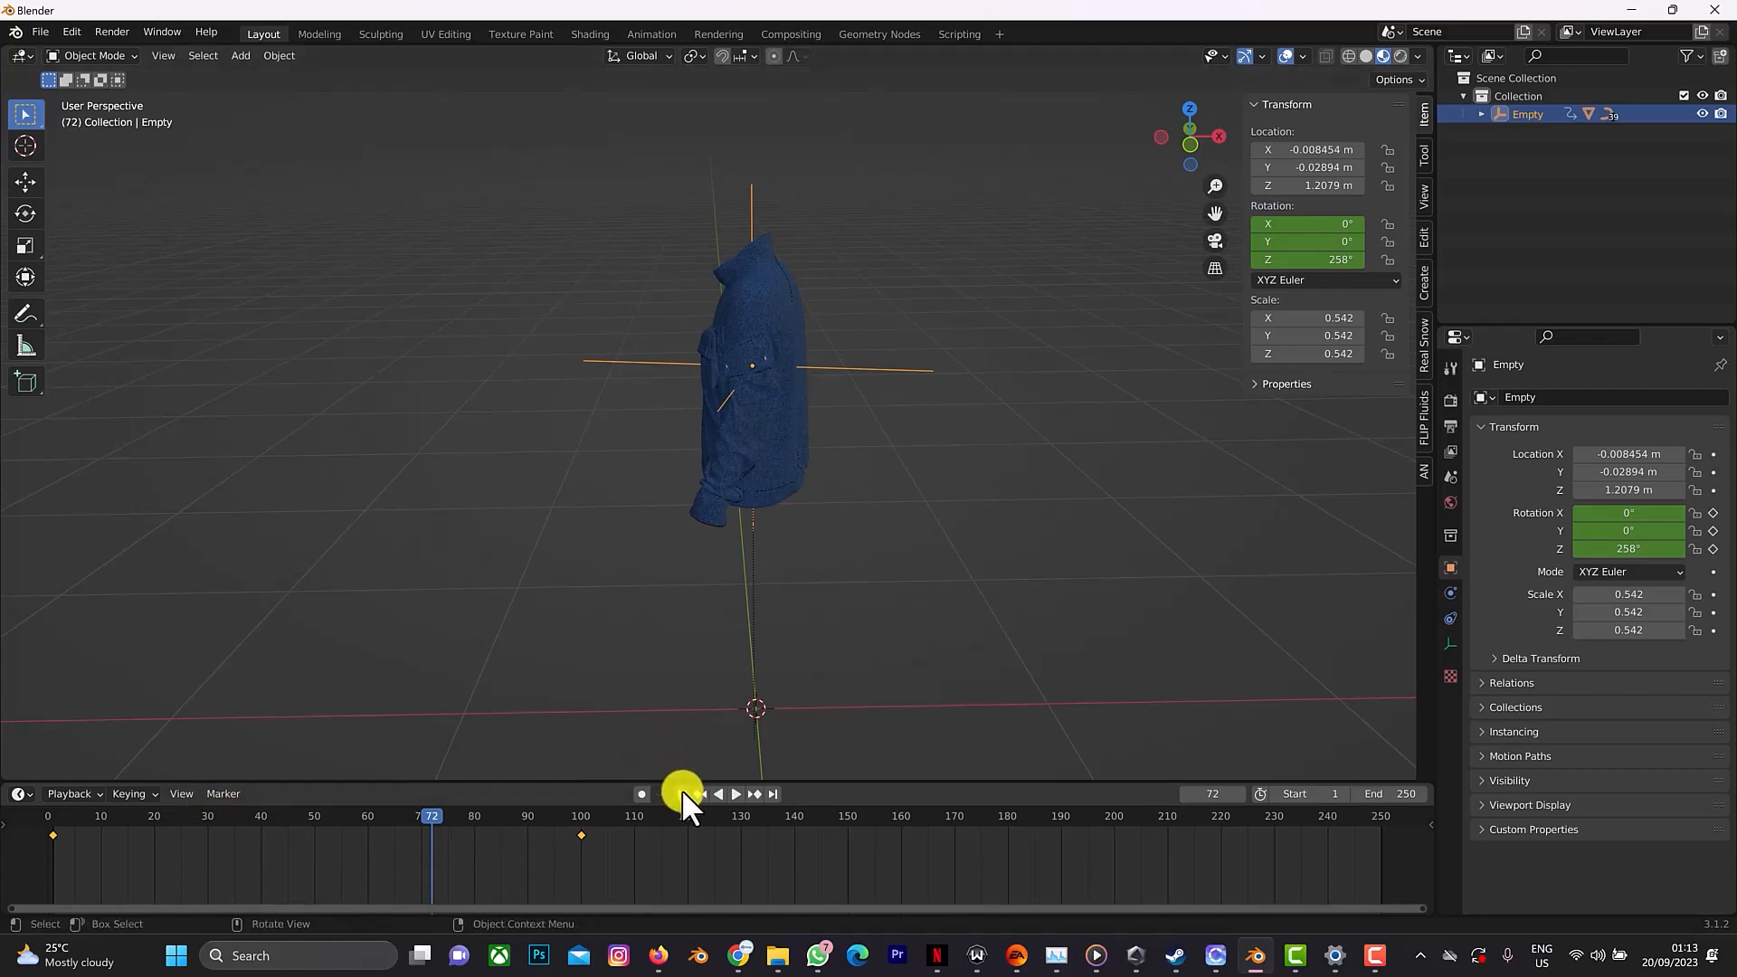
{"action": "left_click", "coordinate": [736, 795]}
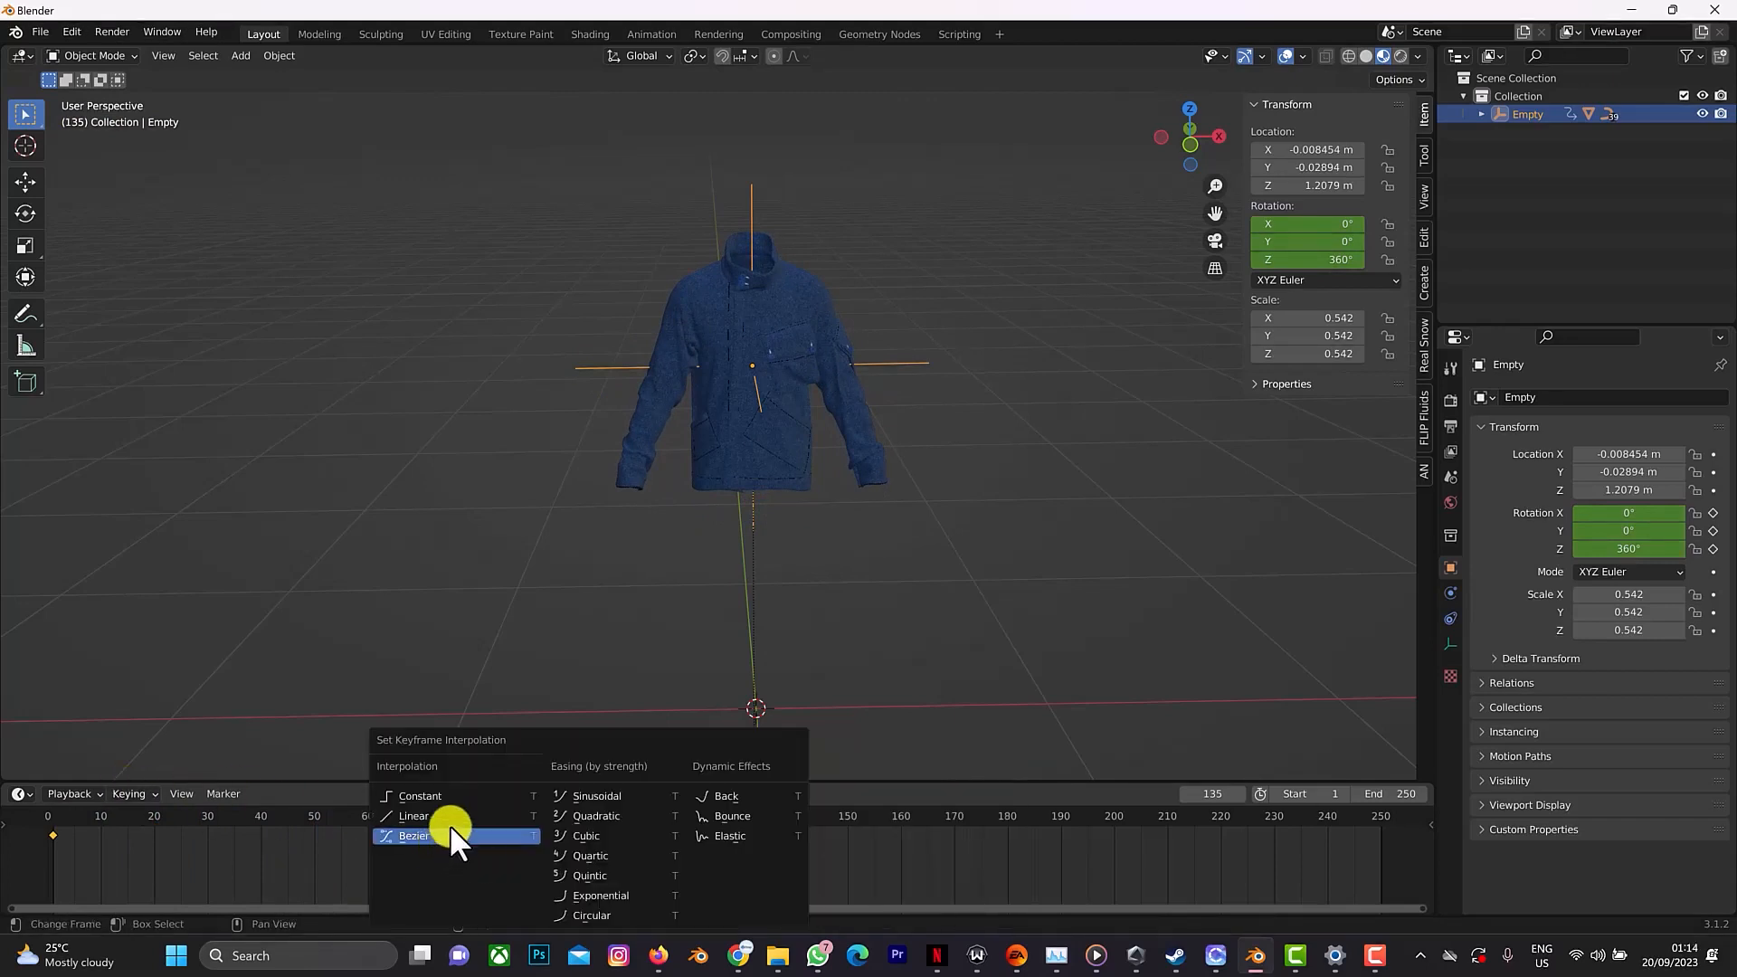
{"action": "mouse_move", "coordinate": [655, 806]}
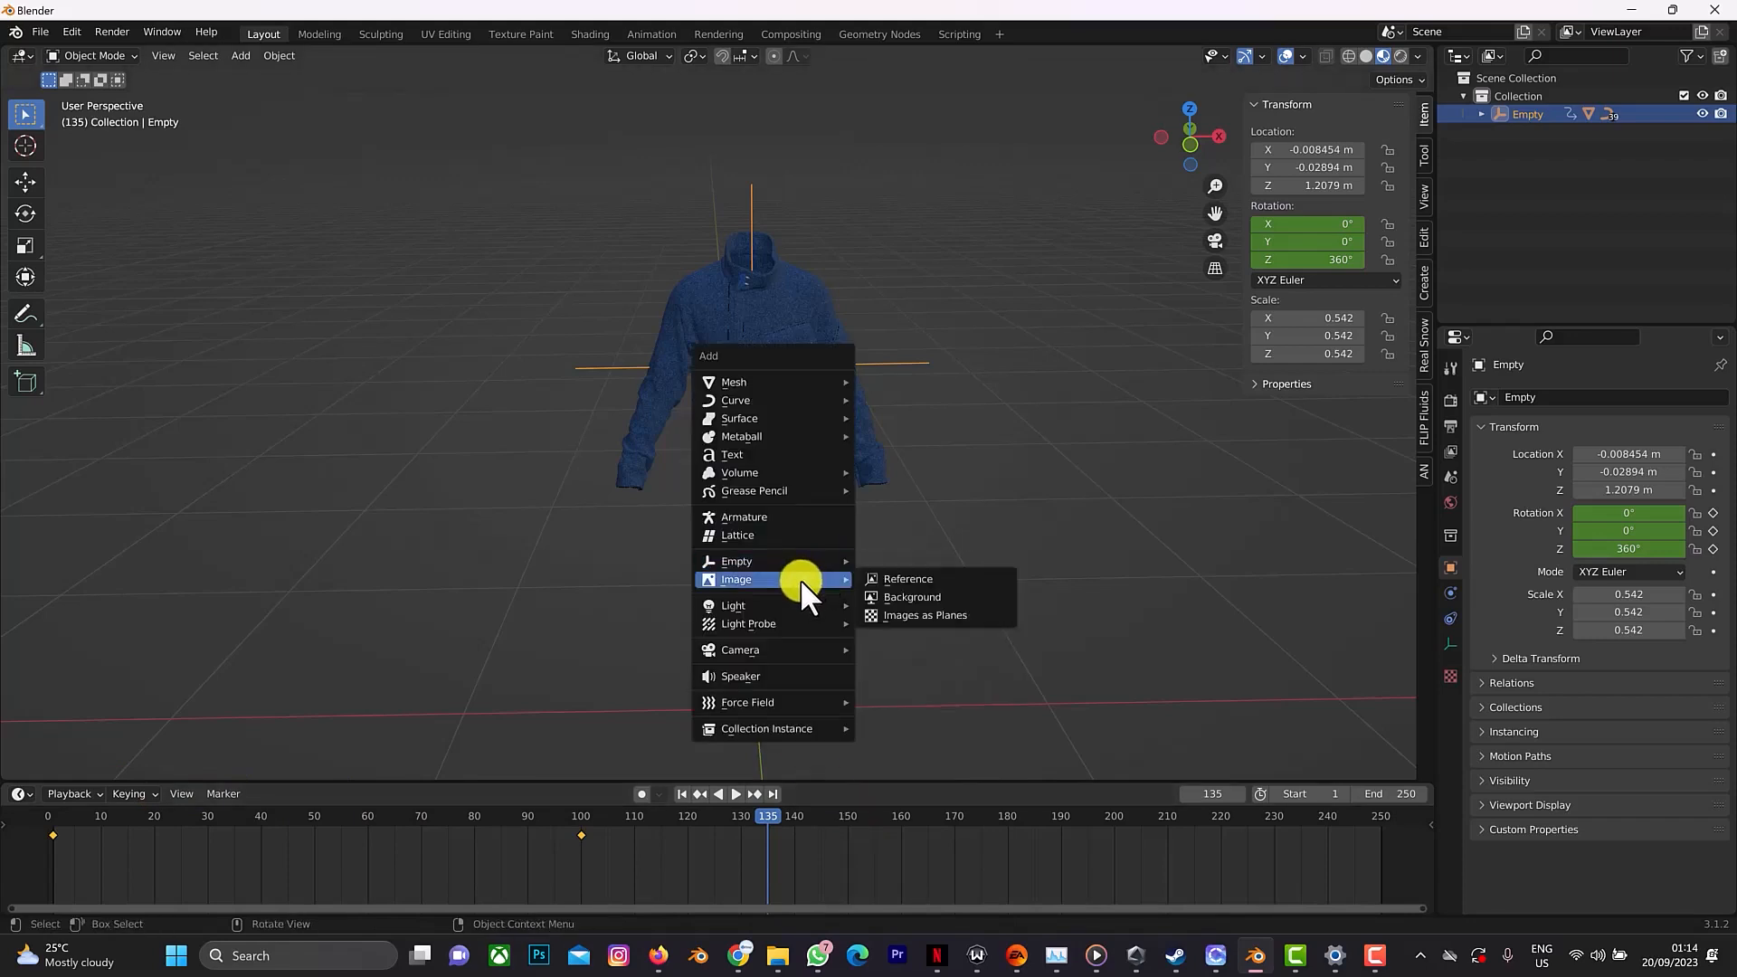
{"action": "mouse_move", "coordinate": [775, 650]}
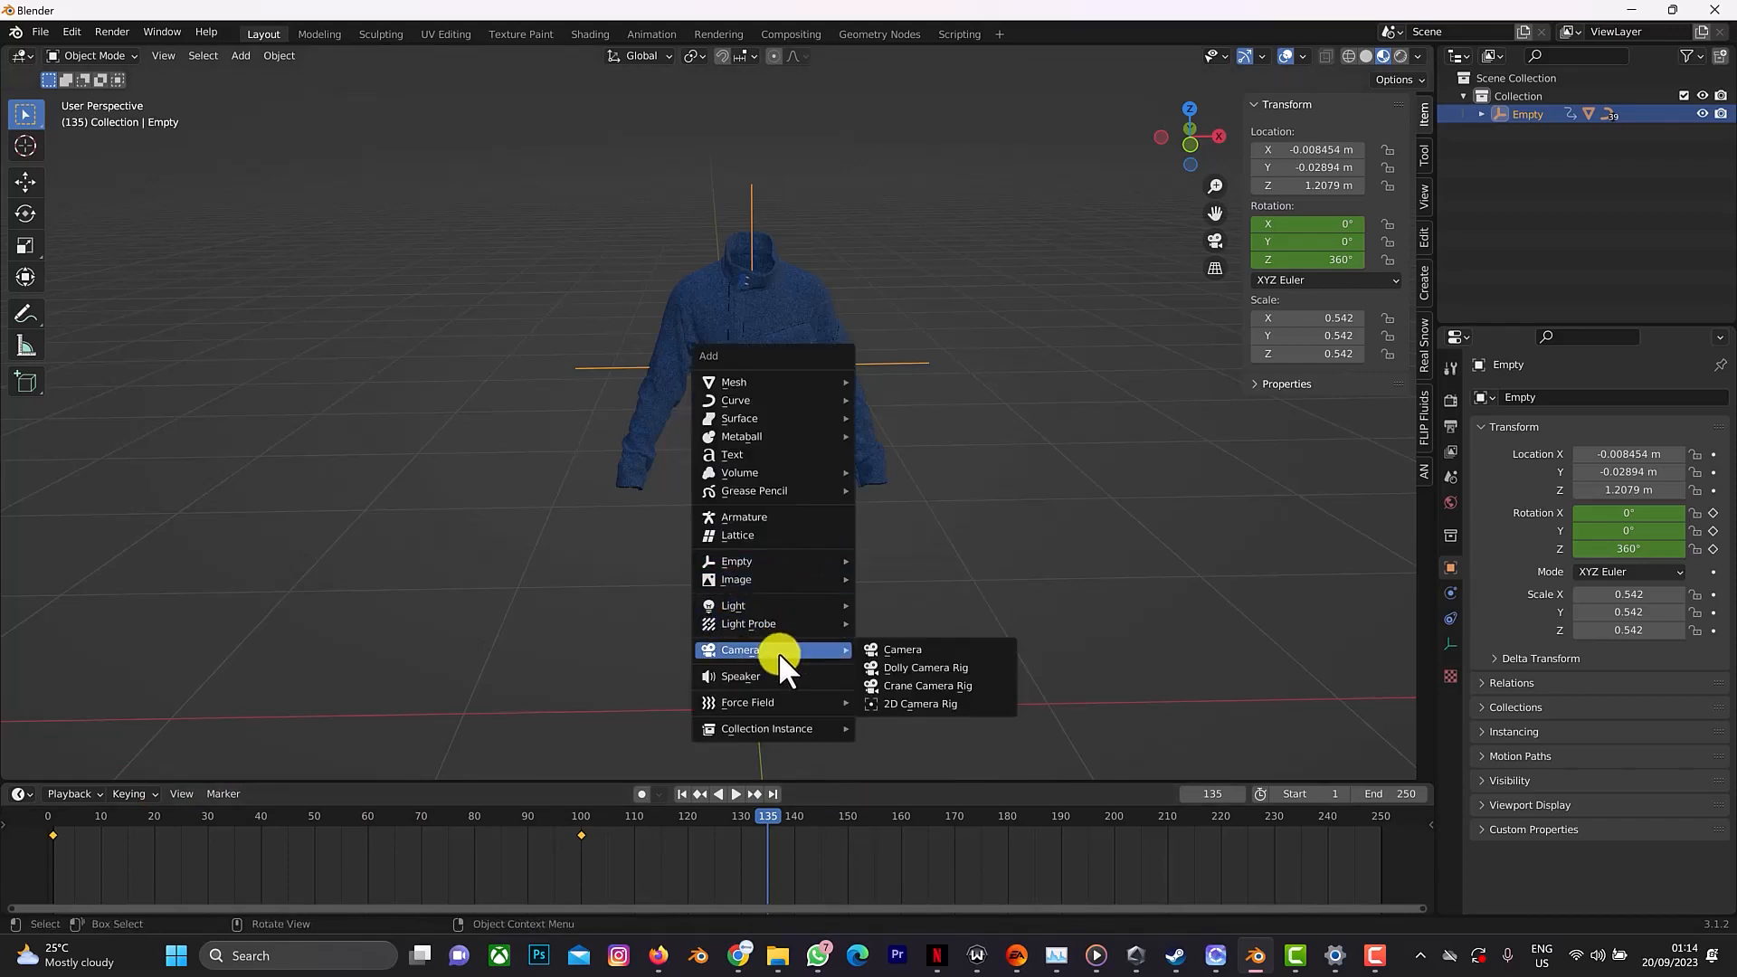
Add a camera, raise it on Z and pull it back along Y toward the jacket.
{"action": "left_click", "coordinate": [903, 650]}
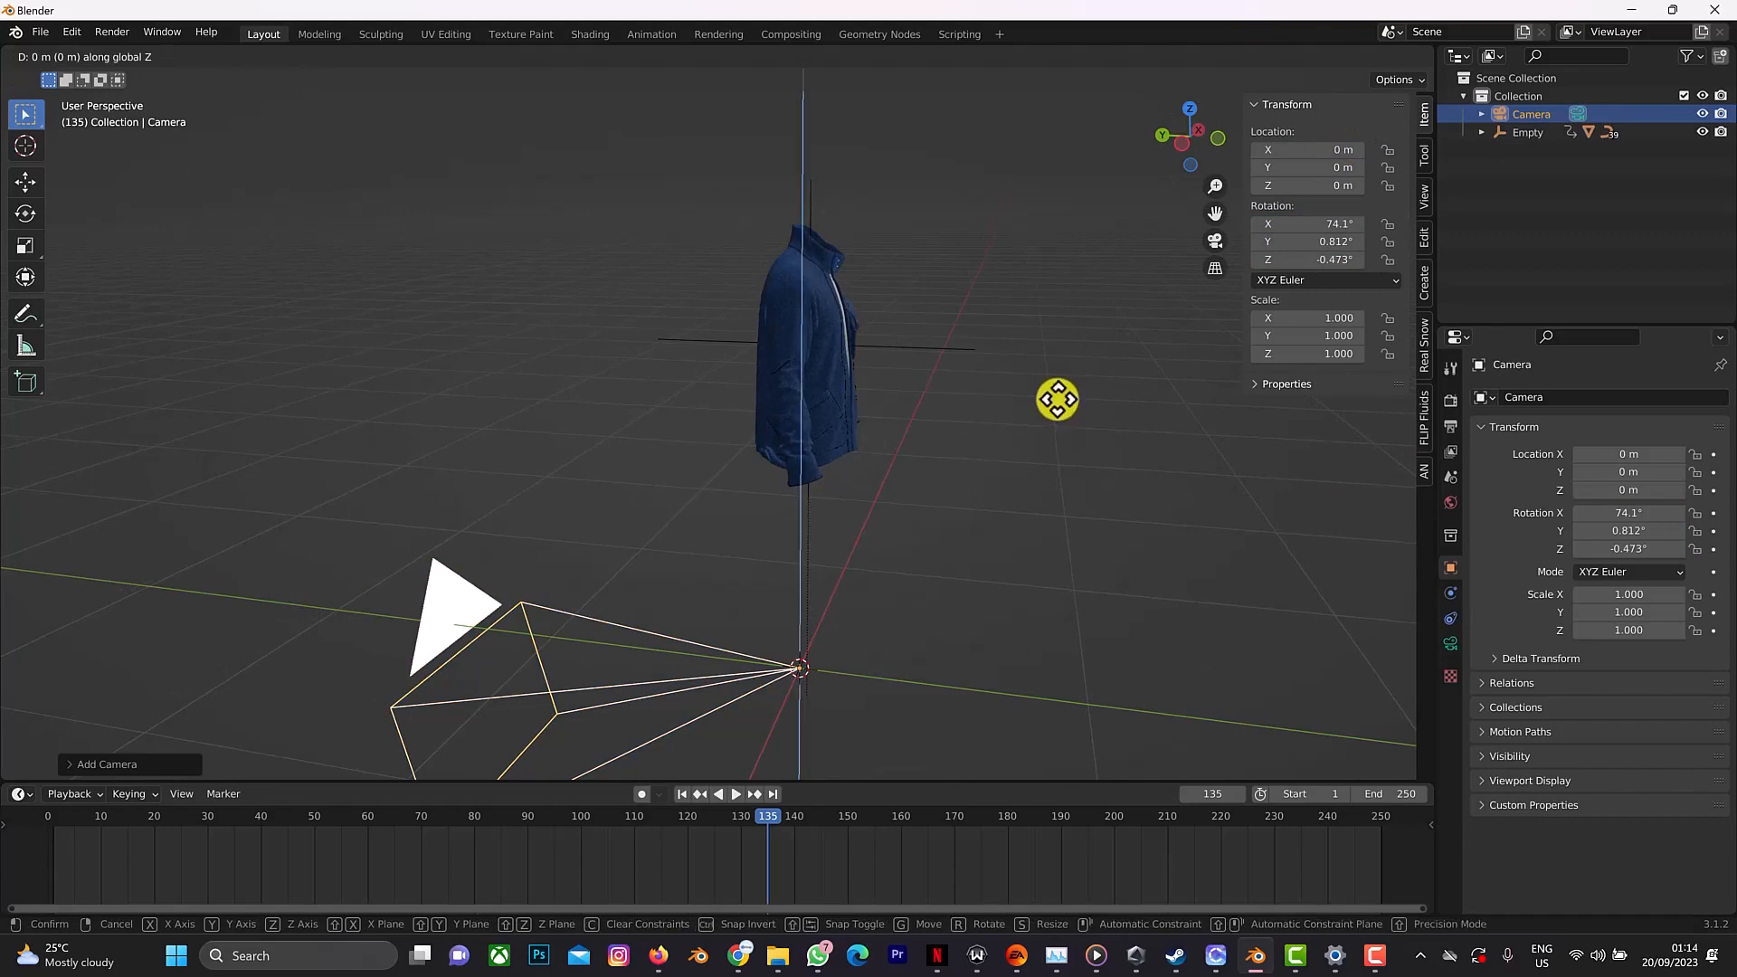
{"action": "left_click_drag", "start_coordinate": [1056, 399], "coordinate": [1056, 89]}
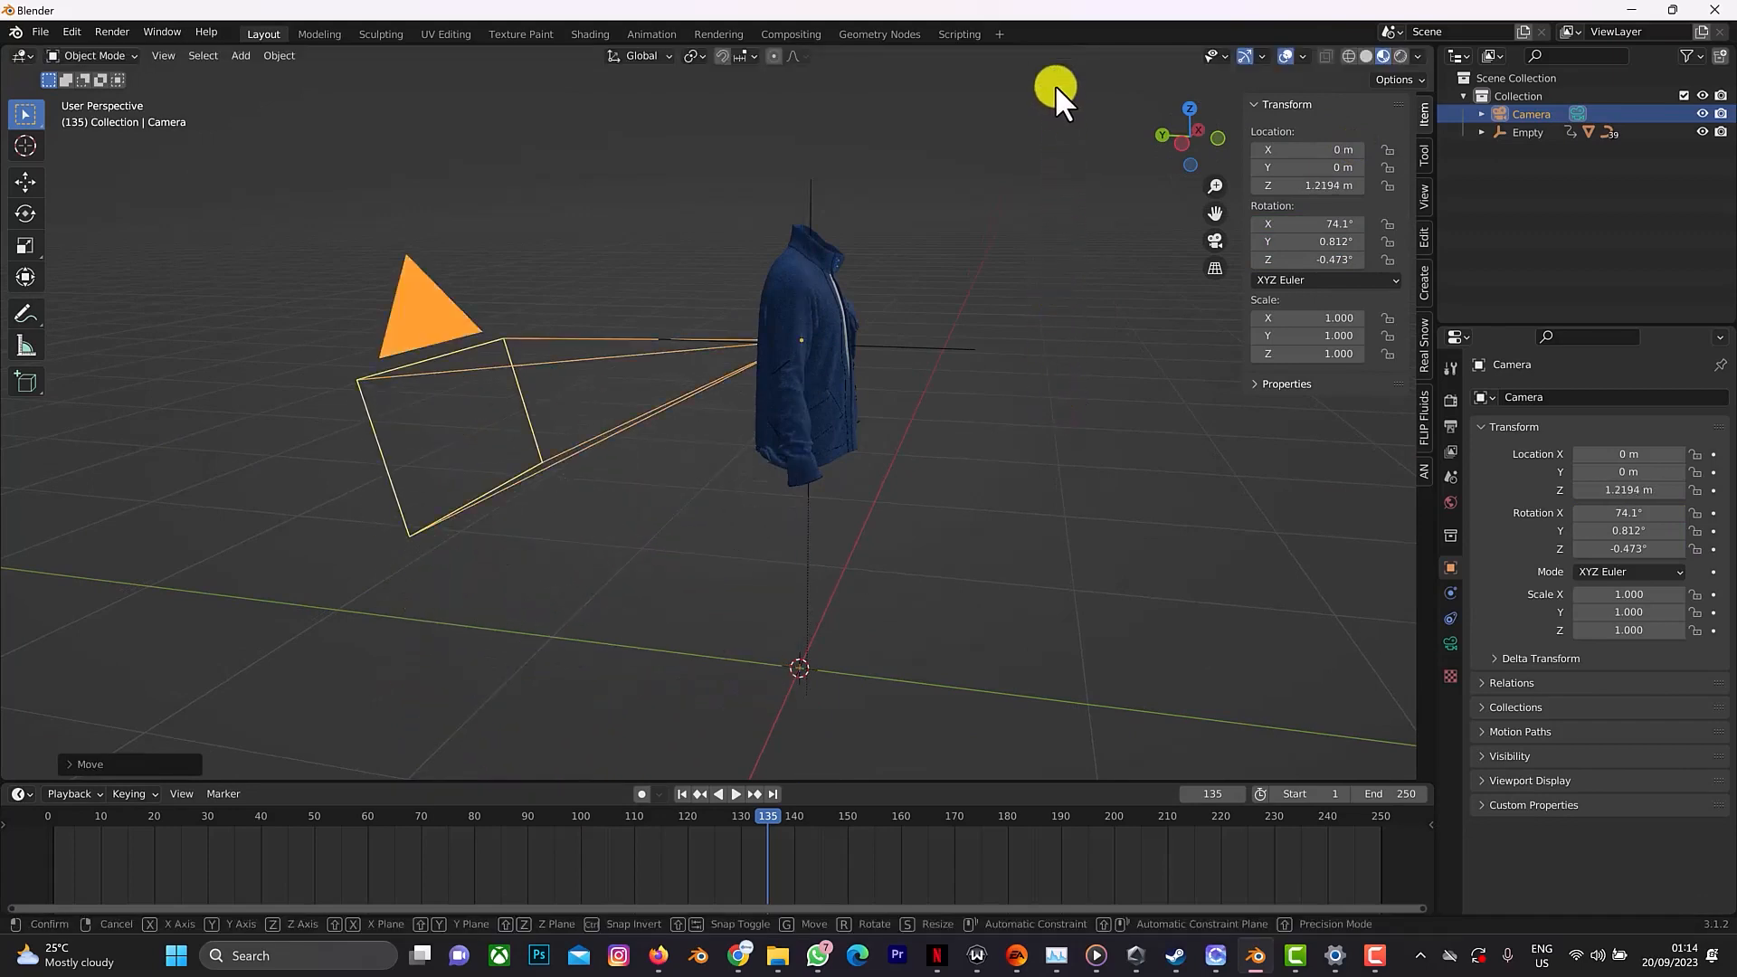
{"action": "left_click_drag", "start_coordinate": [1054, 94], "coordinate": [429, 301]}
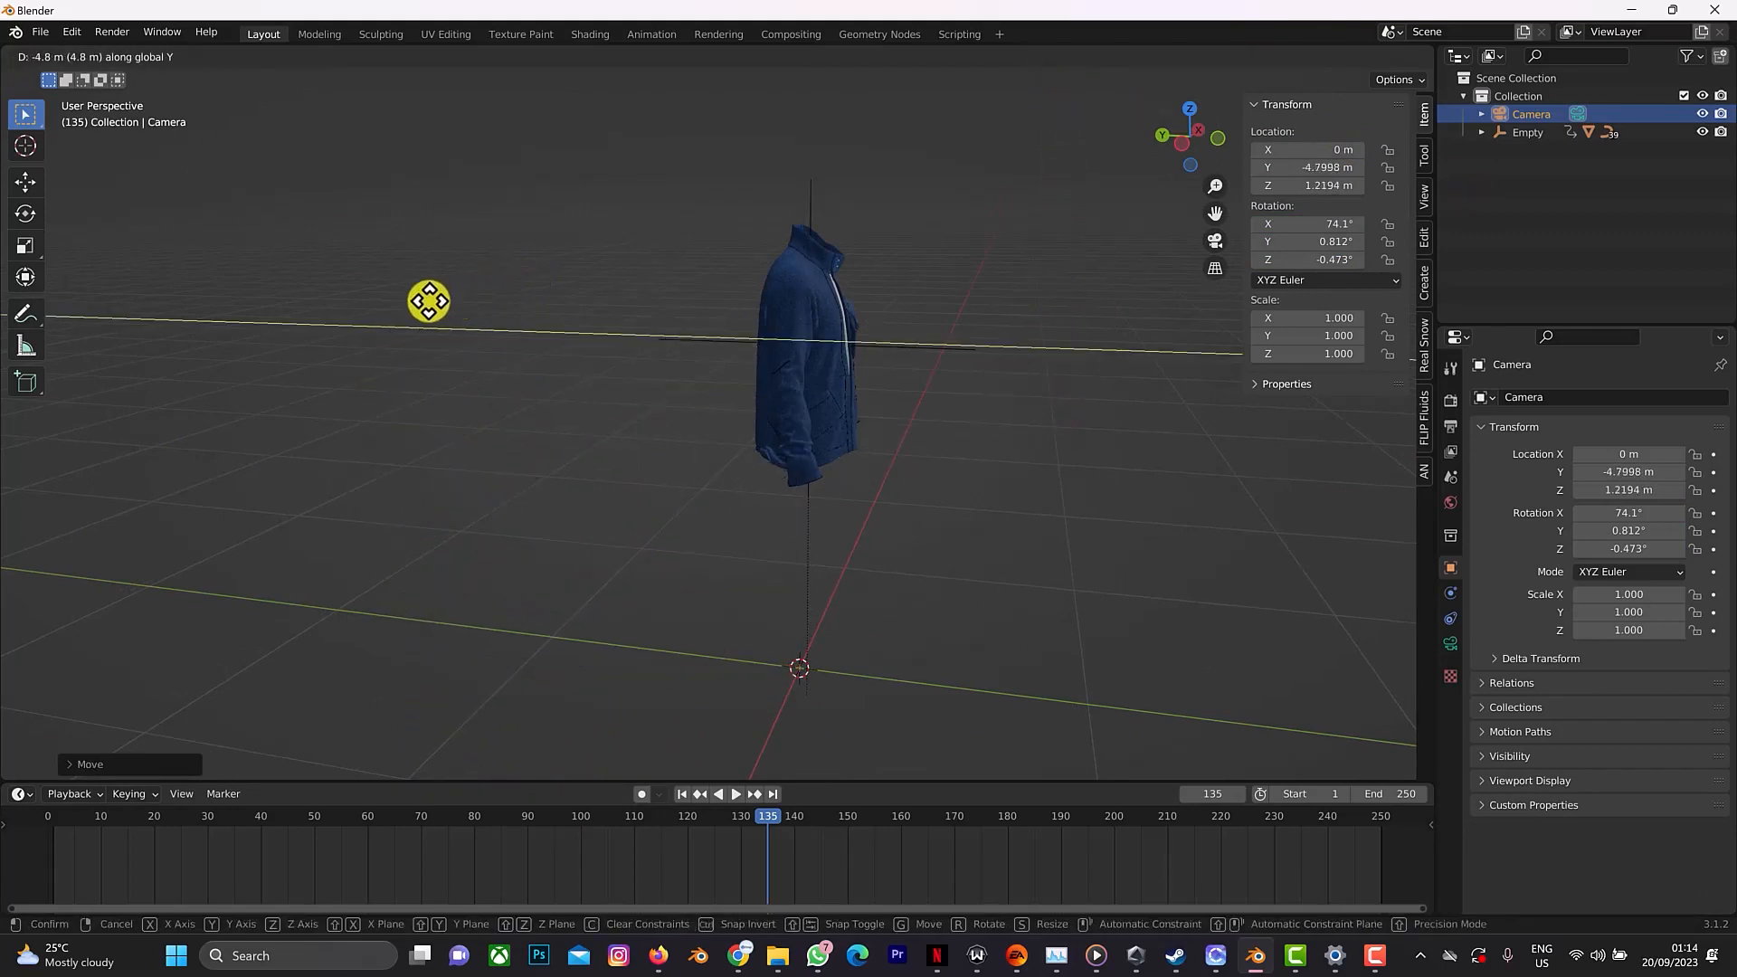
{"action": "left_click_drag", "start_coordinate": [429, 301], "coordinate": [963, 336]}
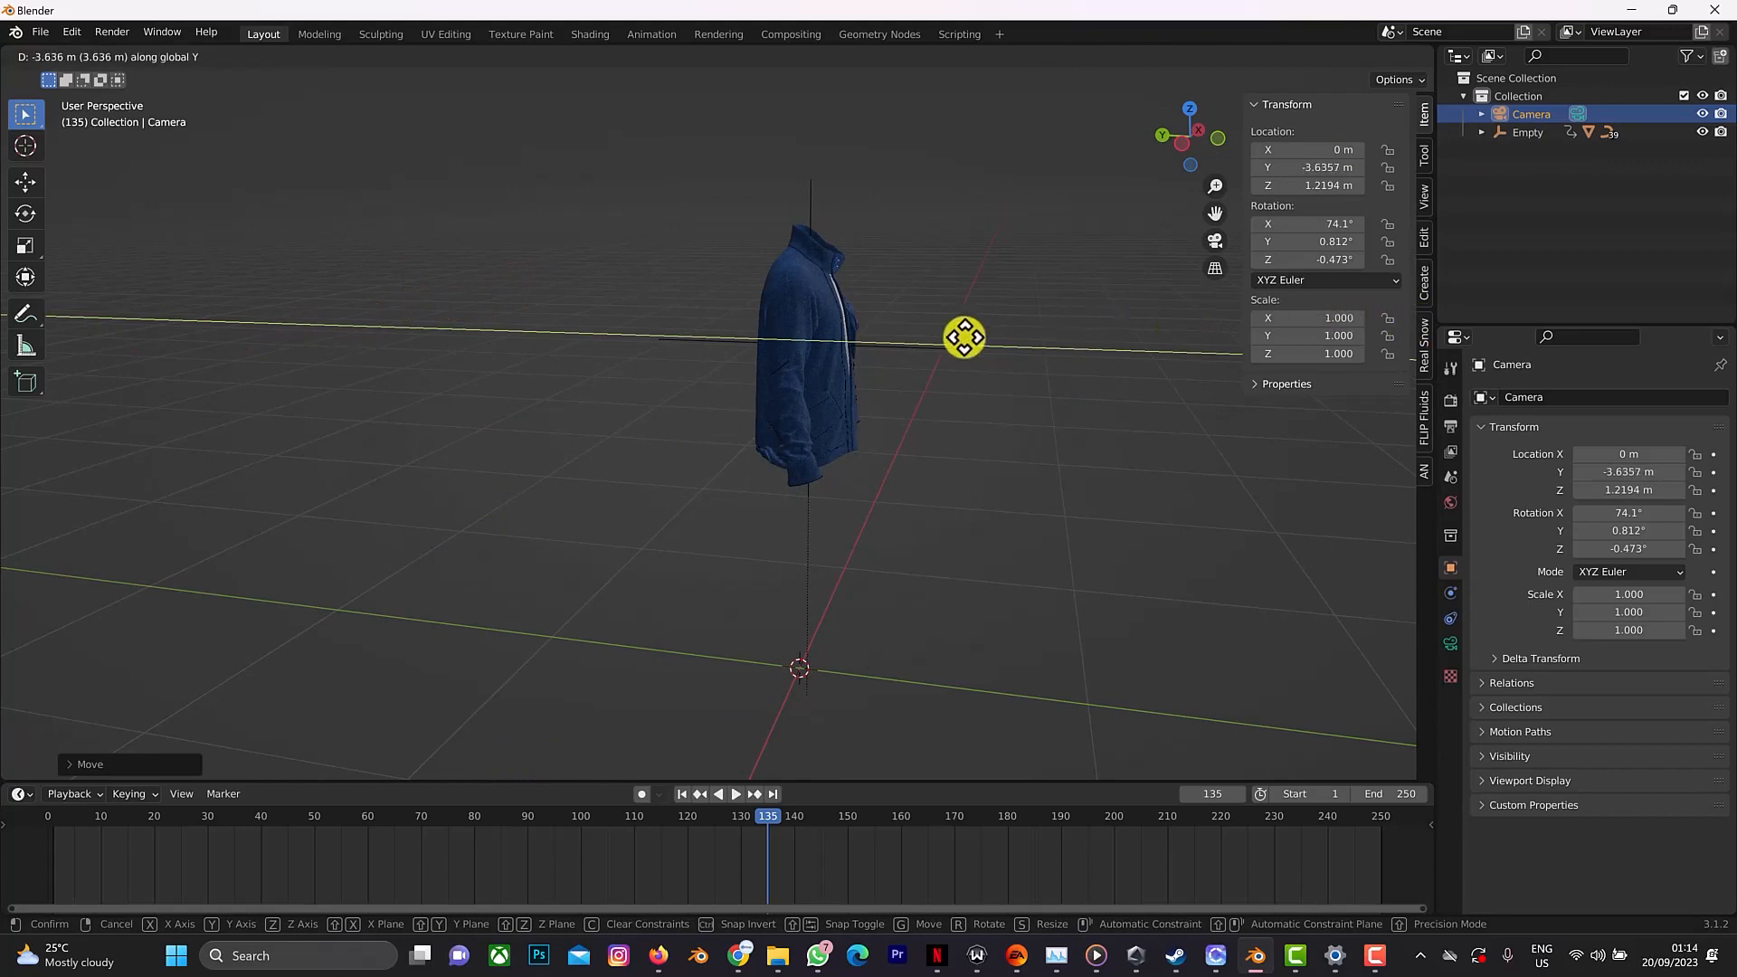
{"action": "left_click", "coordinate": [1249, 685]}
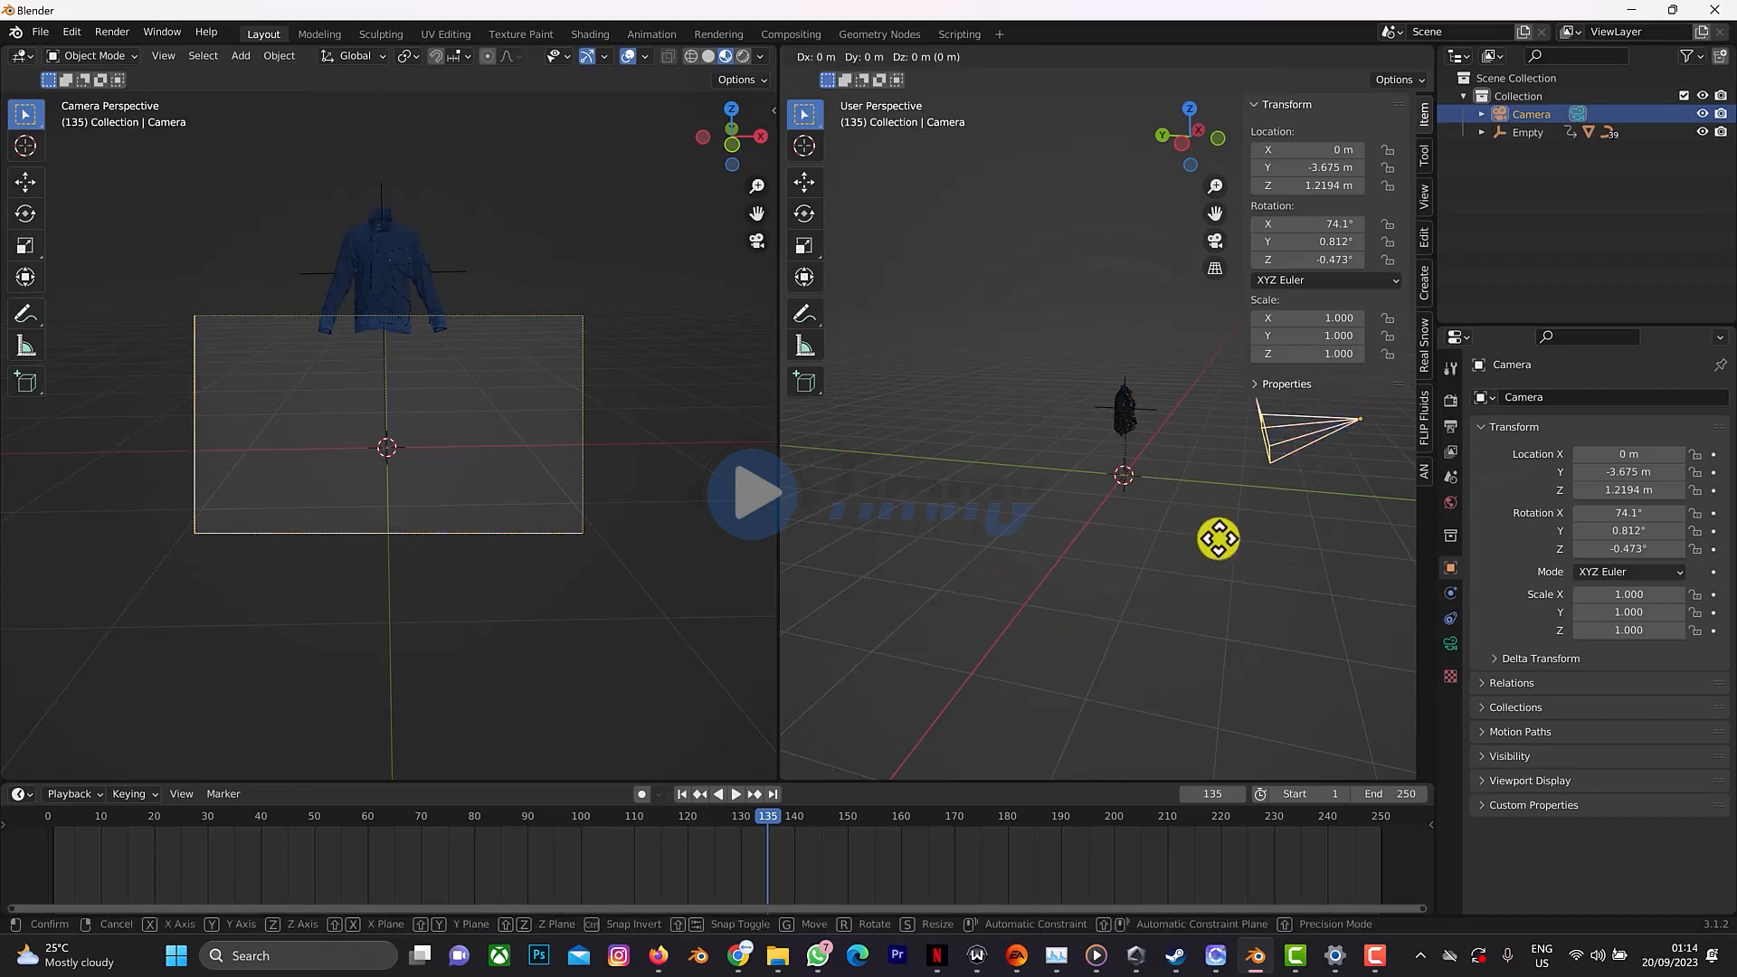
Lift the camera to centre the jacket, then play and stop the spin in camera view.
{"action": "left_click_drag", "start_coordinate": [1219, 540], "coordinate": [1228, 483]}
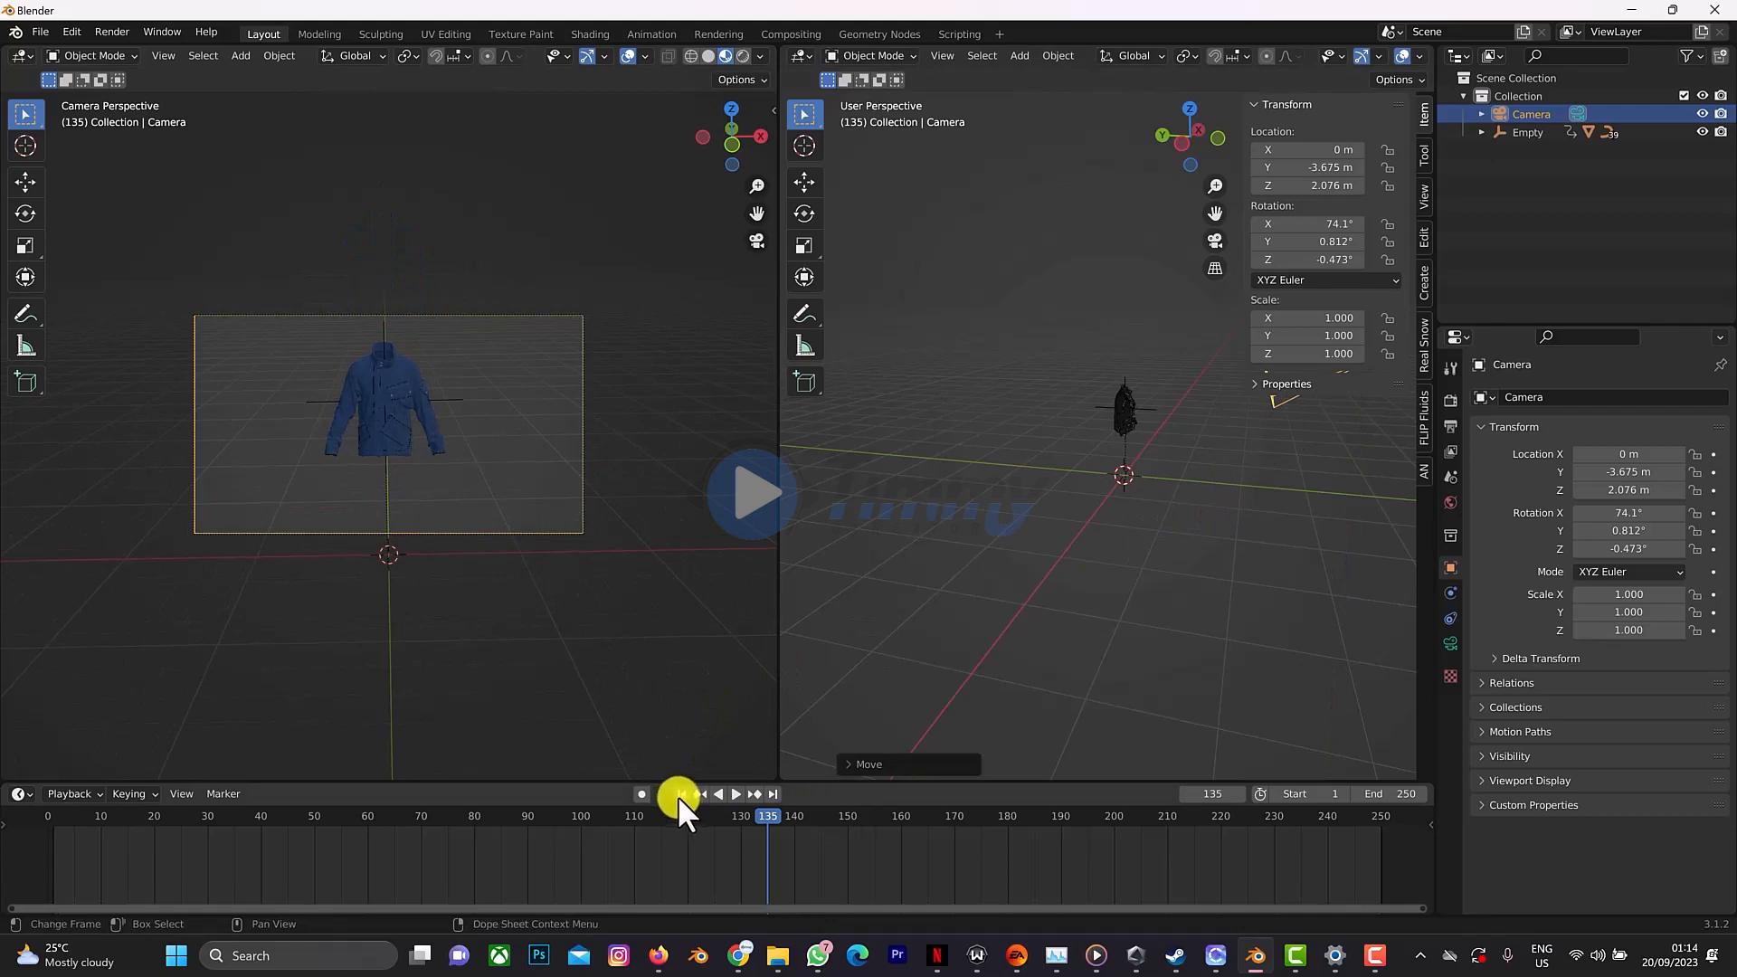
{"action": "left_click", "coordinate": [737, 795]}
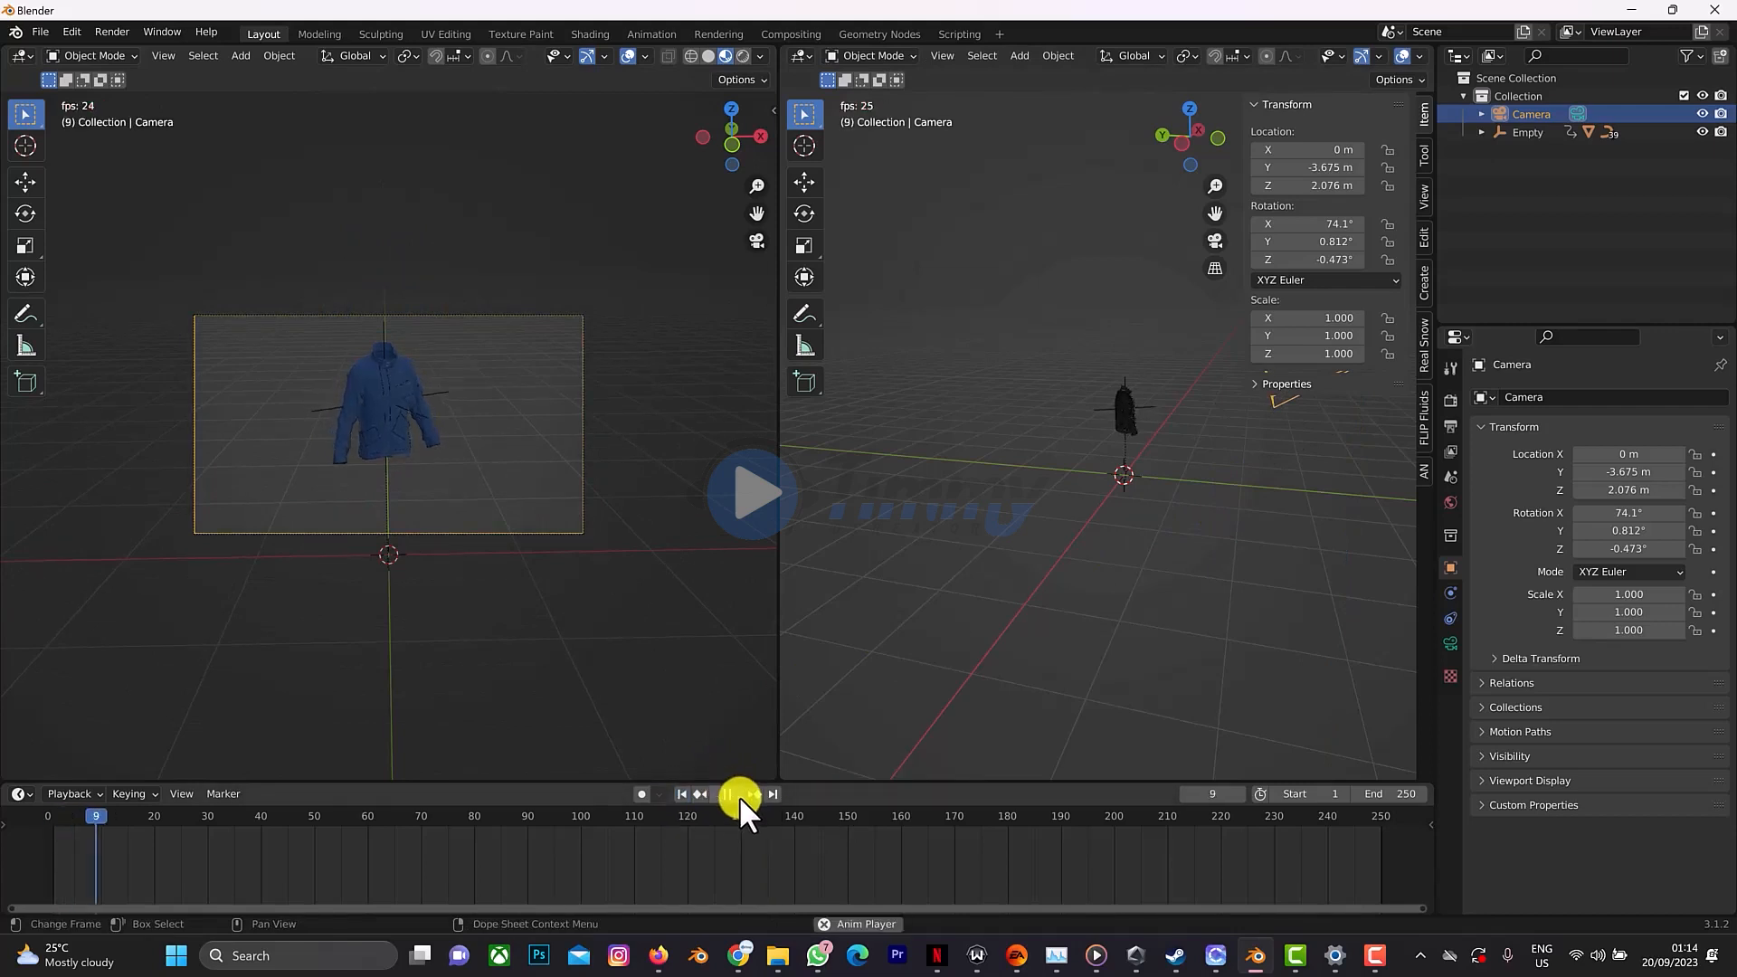
{"action": "left_click", "coordinate": [735, 794]}
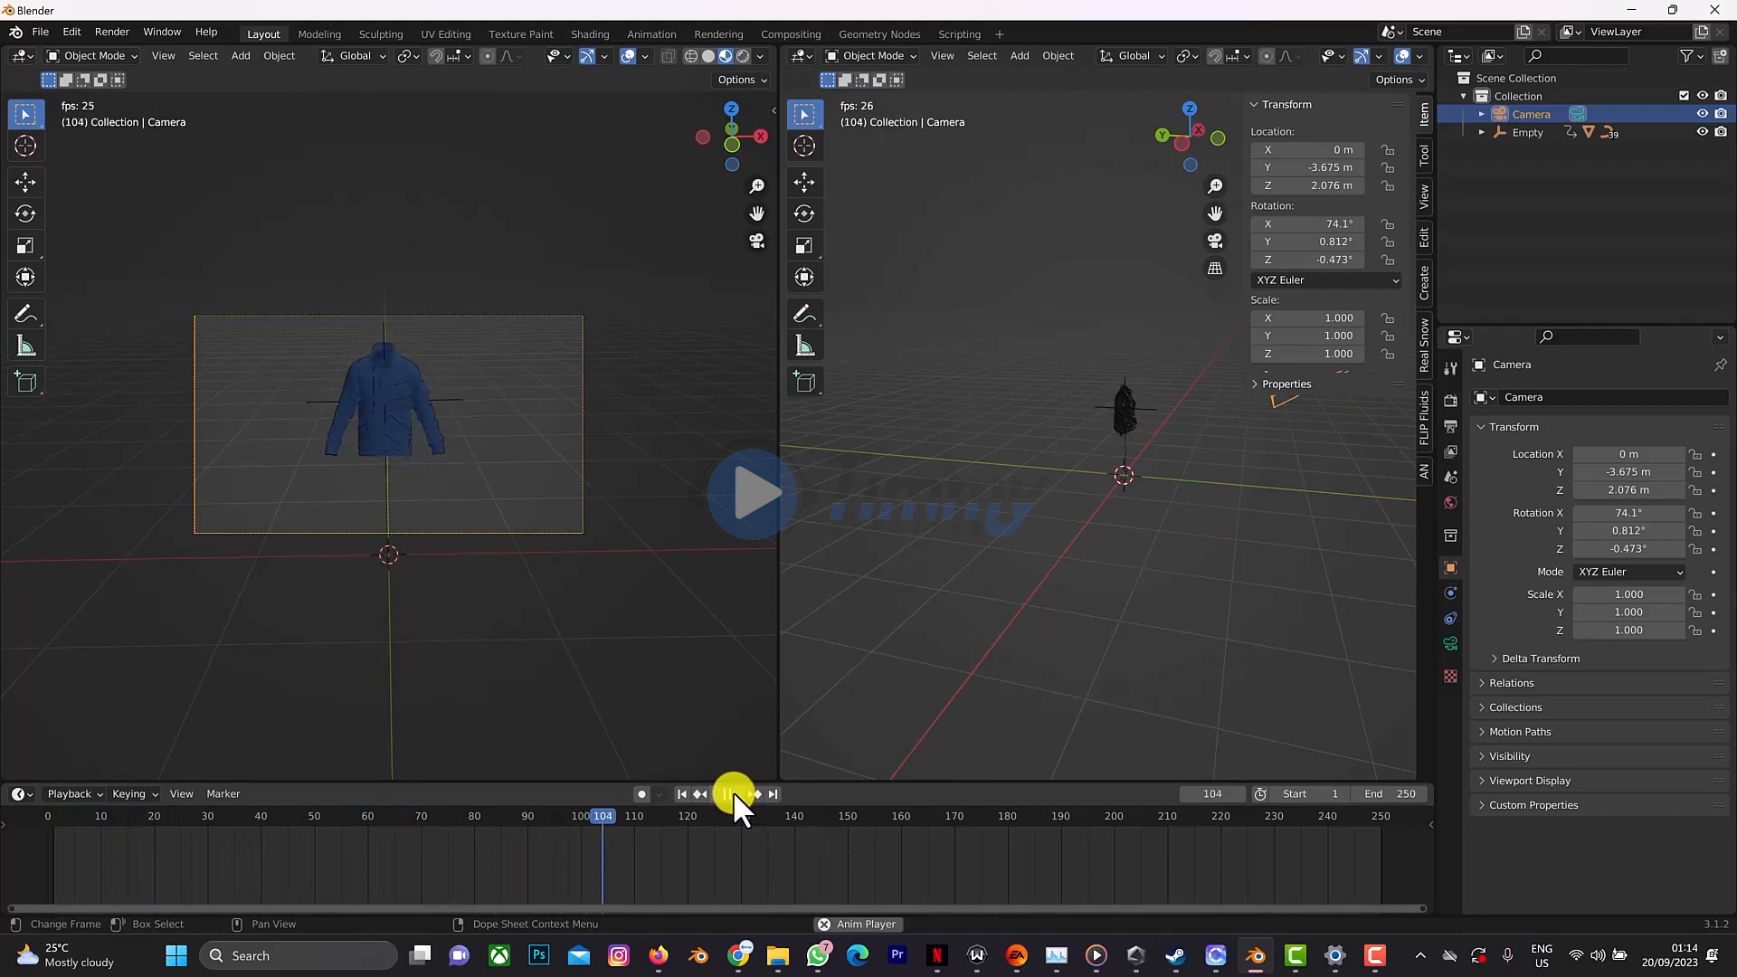
{"action": "left_click", "coordinate": [733, 794]}
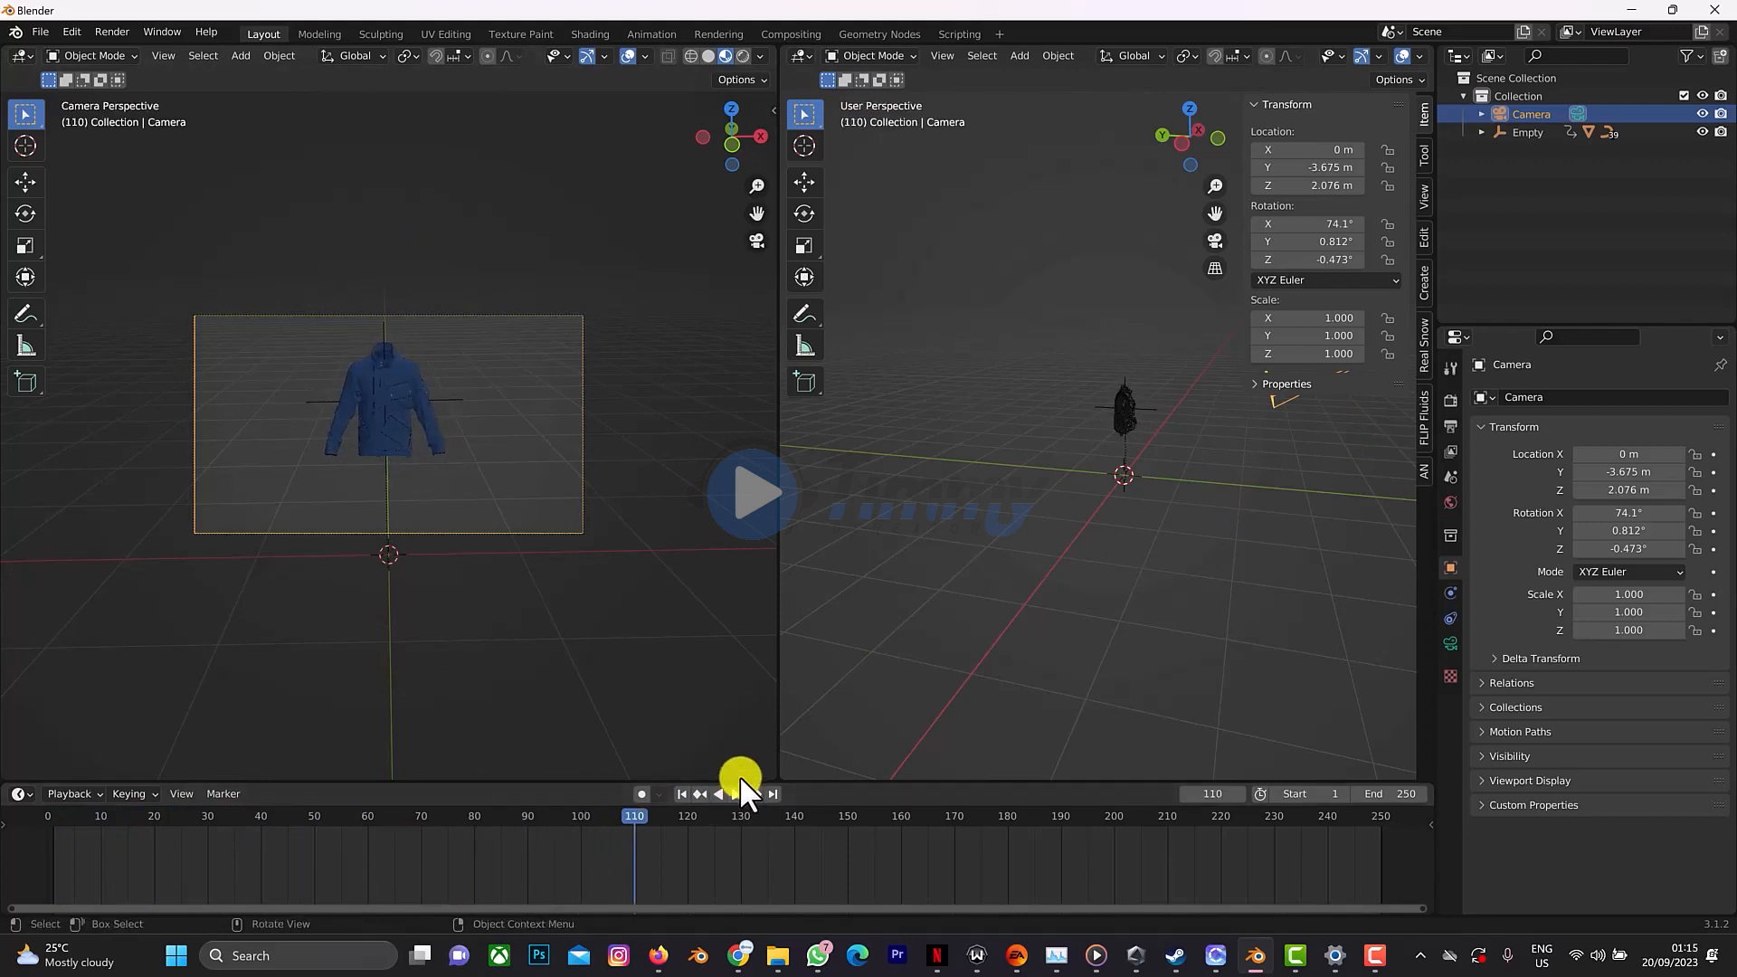